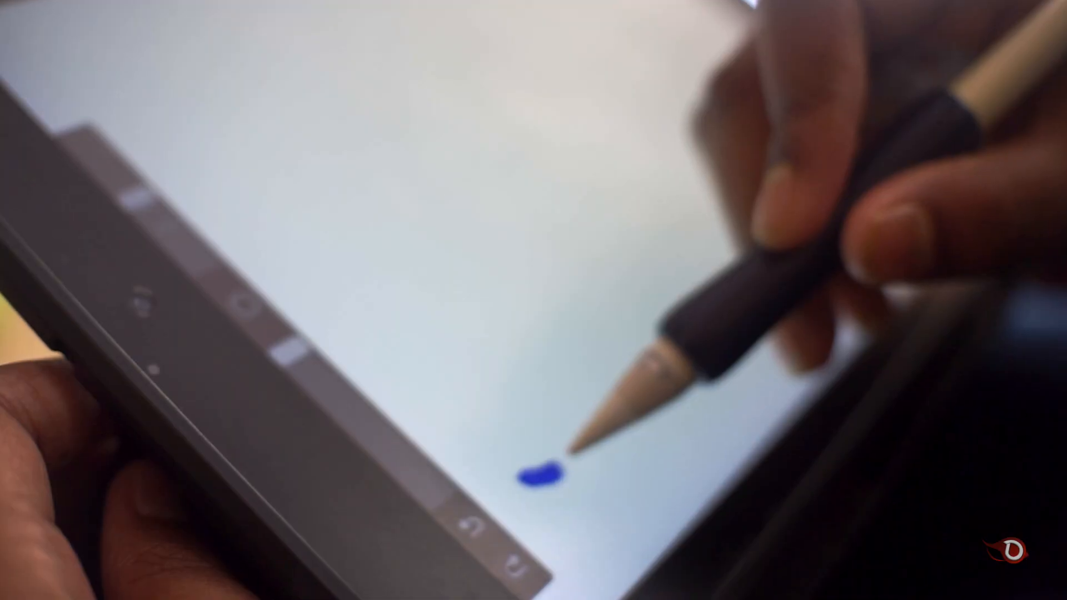
Step: Start a new document from the Home screen, reaching the A4 setup
{"action": "left_click", "coordinate": [57, 280]}
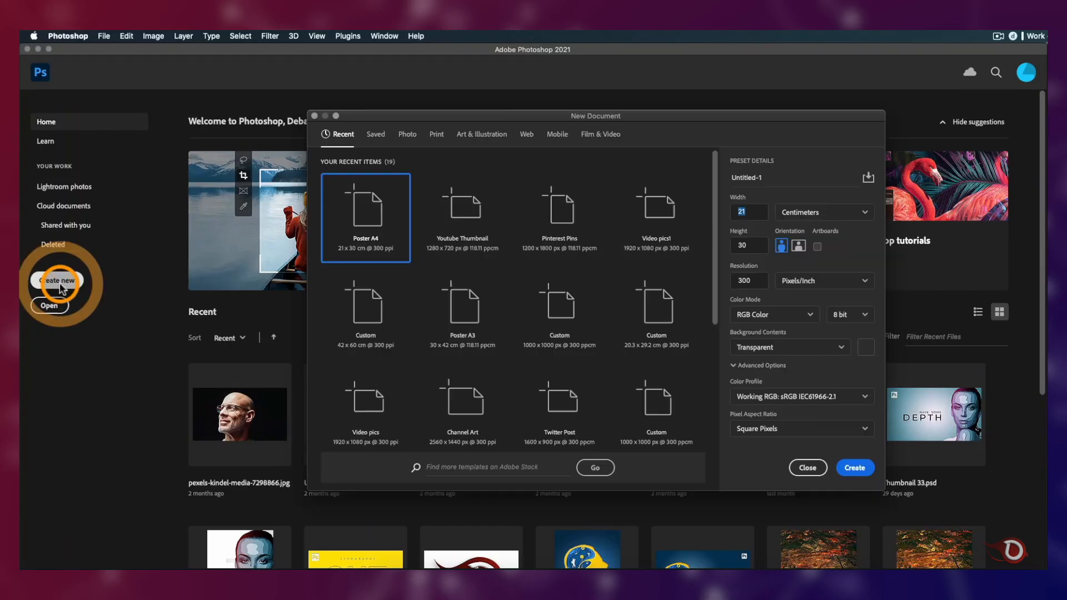
Step: Create a saved Poster A3 document with the photo and auto-select the rider and motorbike
{"action": "left_click", "coordinate": [375, 133]}
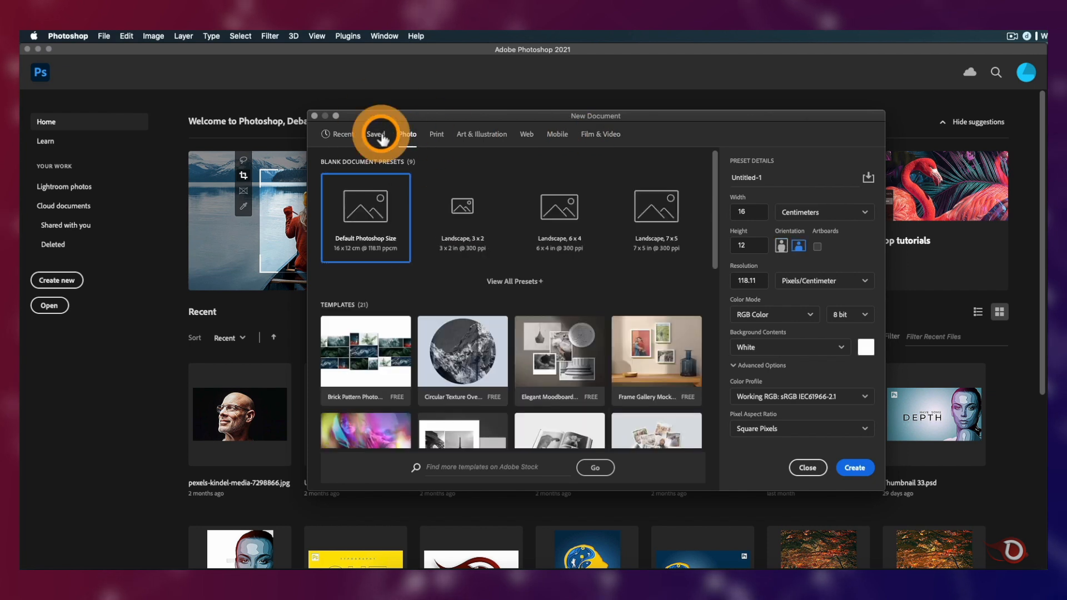
{"action": "left_click", "coordinate": [376, 133]}
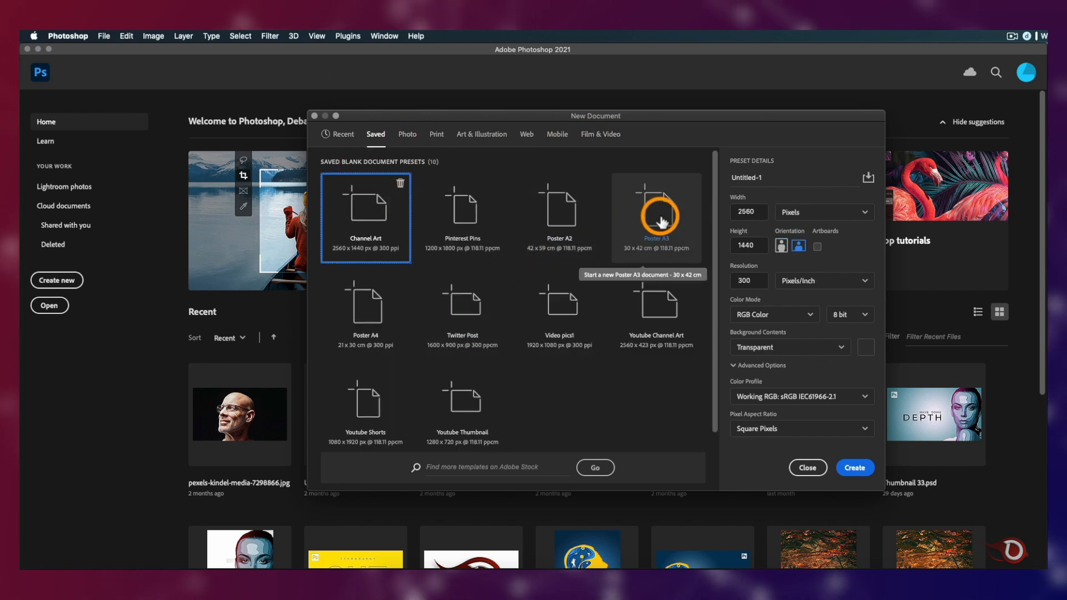
{"action": "left_click", "coordinate": [855, 467]}
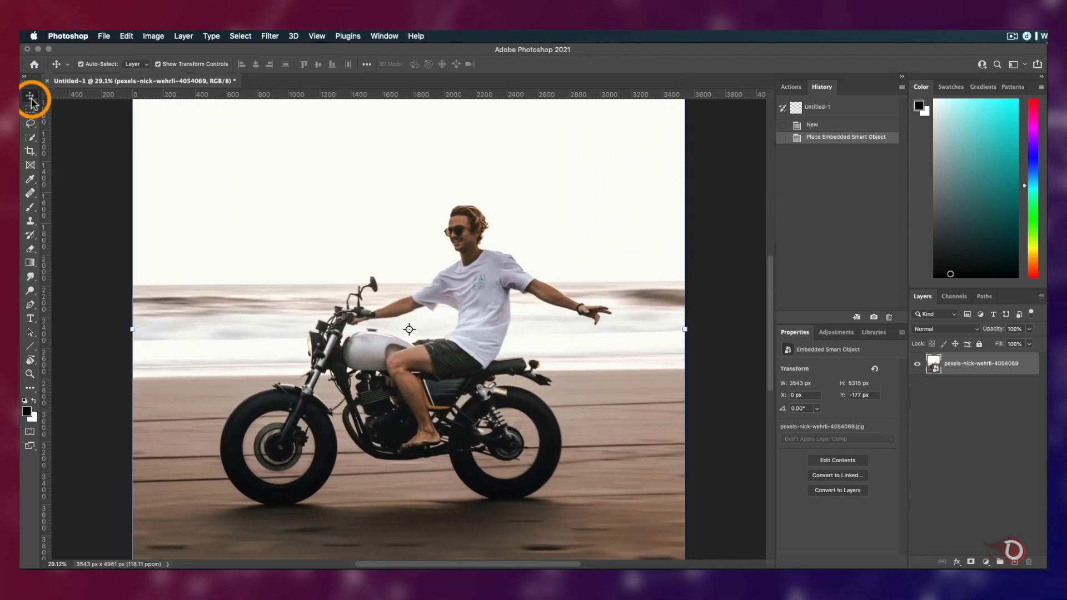
{"action": "mouse_move", "coordinate": [44, 170]}
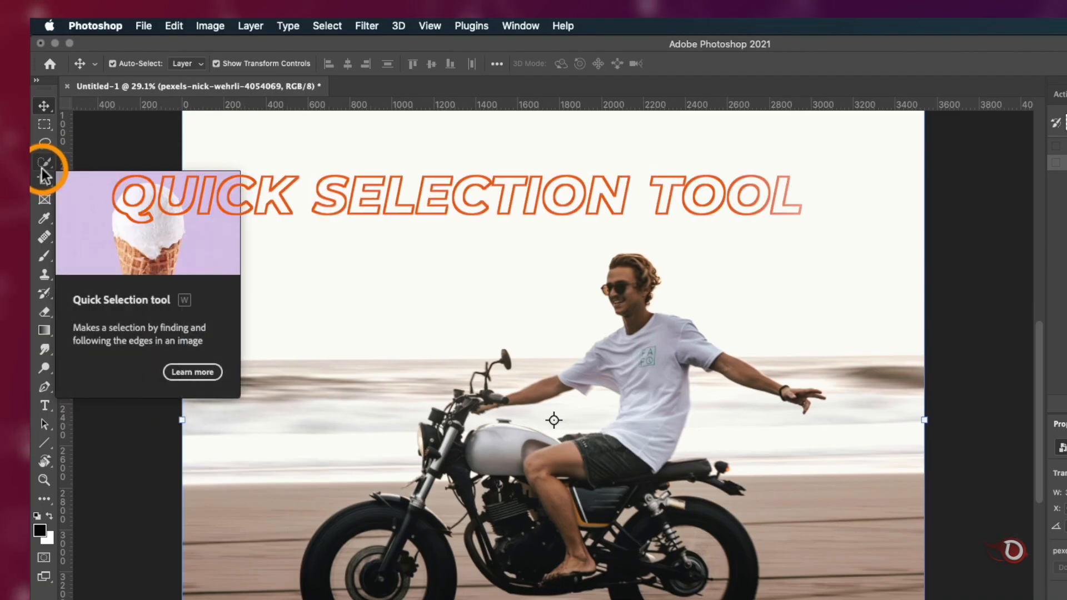
{"action": "left_click", "coordinate": [44, 164]}
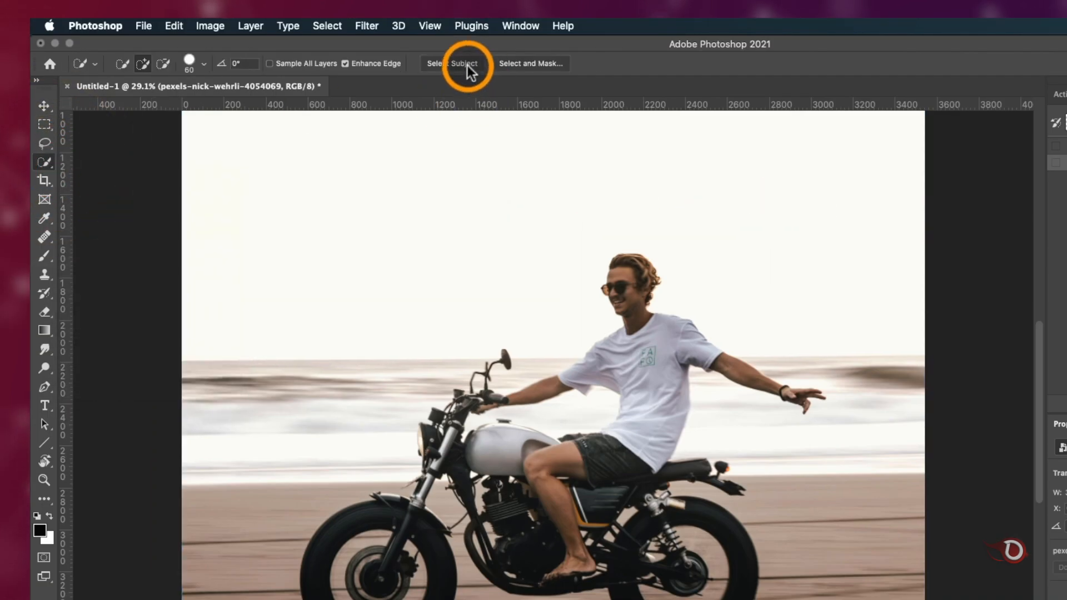
{"action": "left_click", "coordinate": [457, 64]}
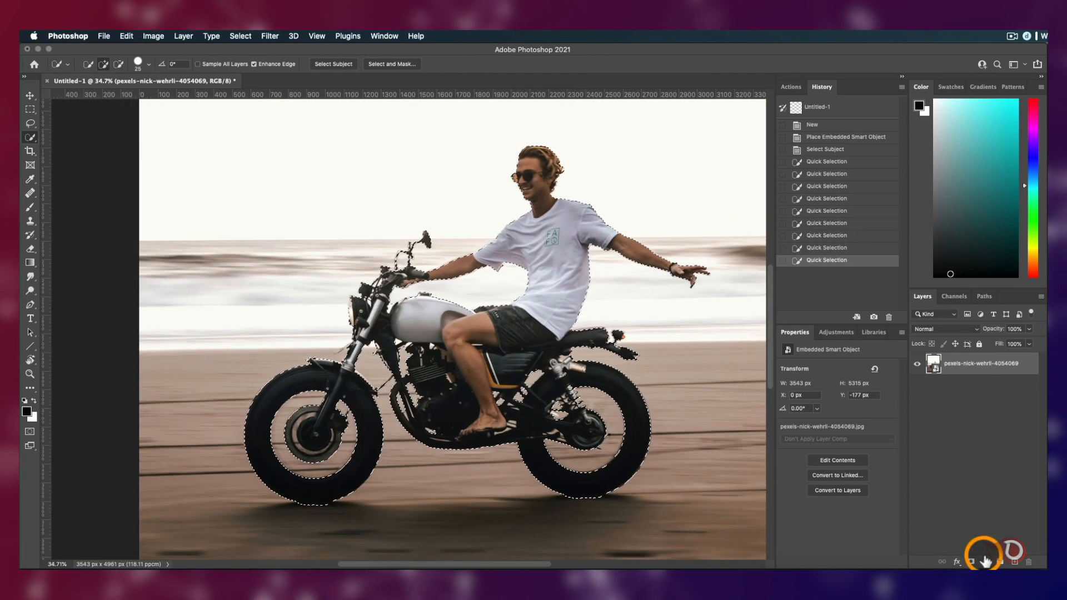
Step: Copy the selected rider and motorbike onto a new layer with Cmd+J
{"action": "key", "text": "Cmd+J"}
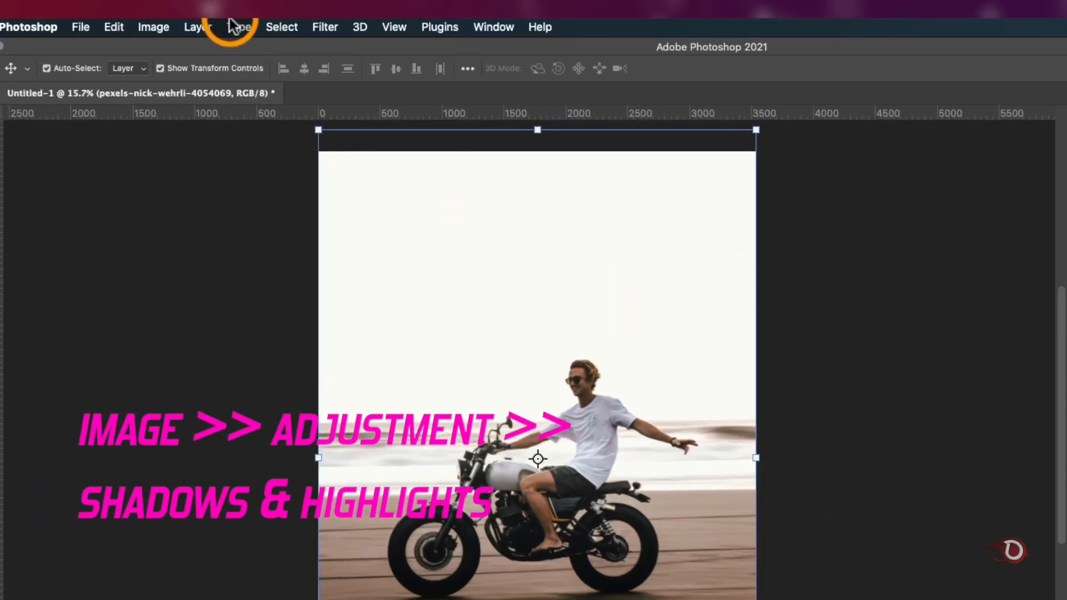
Step: Apply Shadows/Highlights with Shadows Amount 66% and Highlights Amount about 9%
{"action": "left_click", "coordinate": [154, 27]}
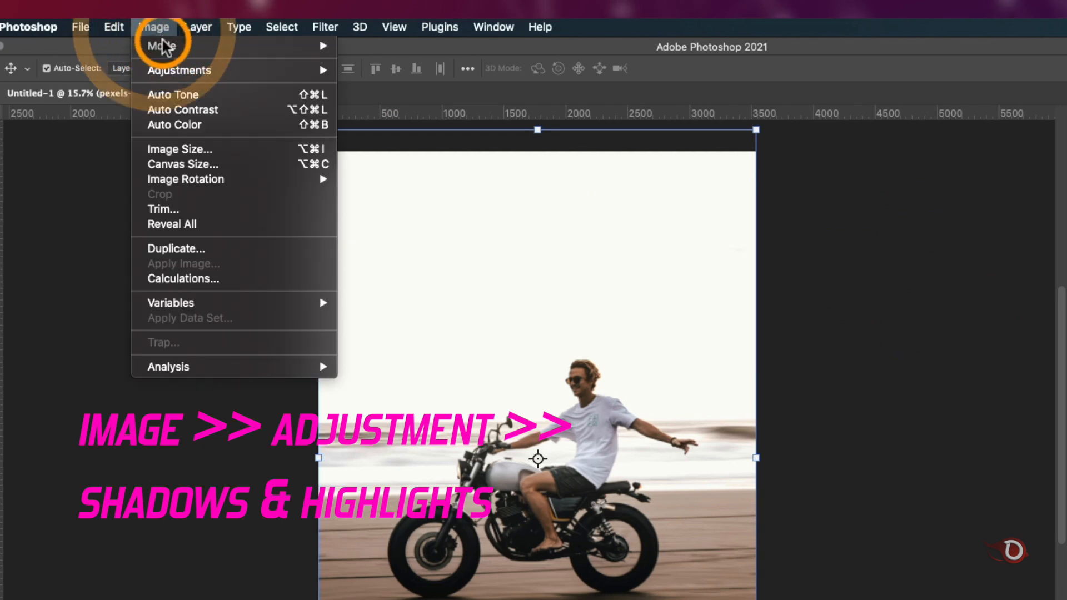
{"action": "mouse_move", "coordinate": [178, 70]}
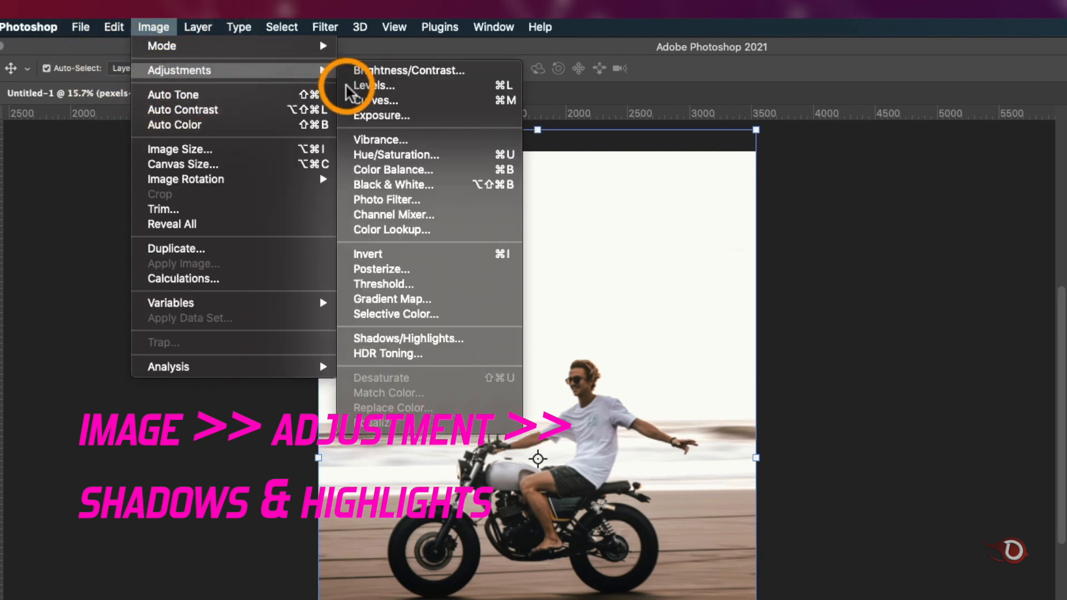
{"action": "mouse_move", "coordinate": [428, 344]}
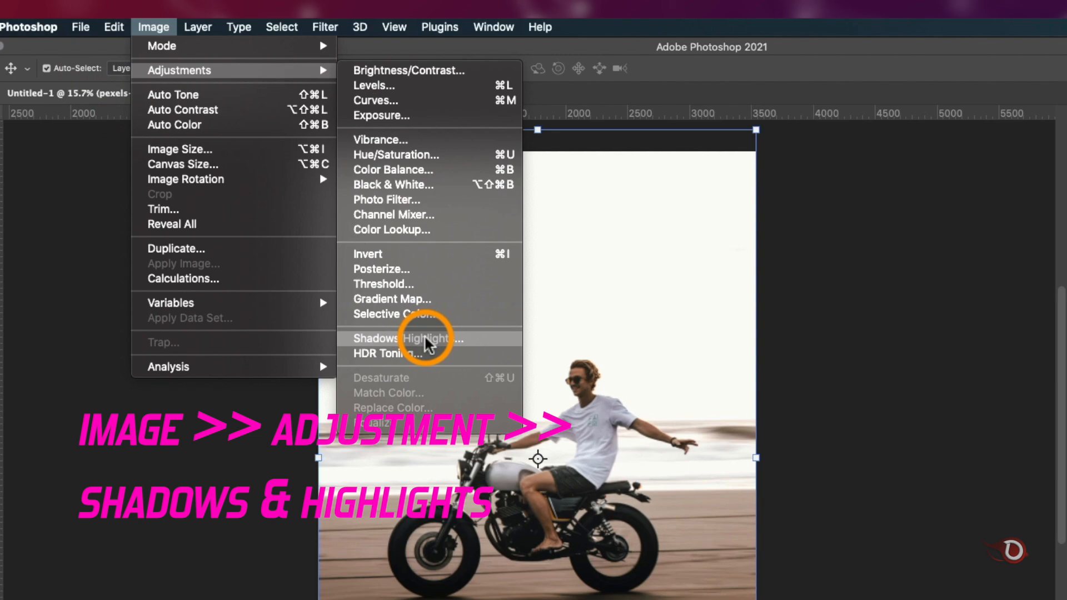
{"action": "left_click", "coordinate": [417, 338]}
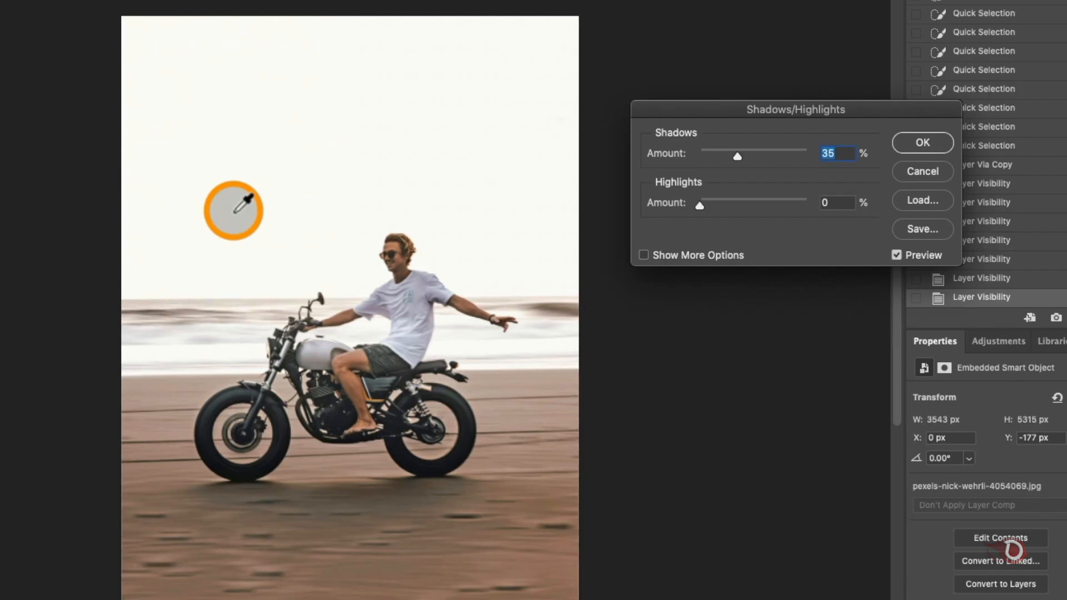
{"action": "mouse_move", "coordinate": [735, 158]}
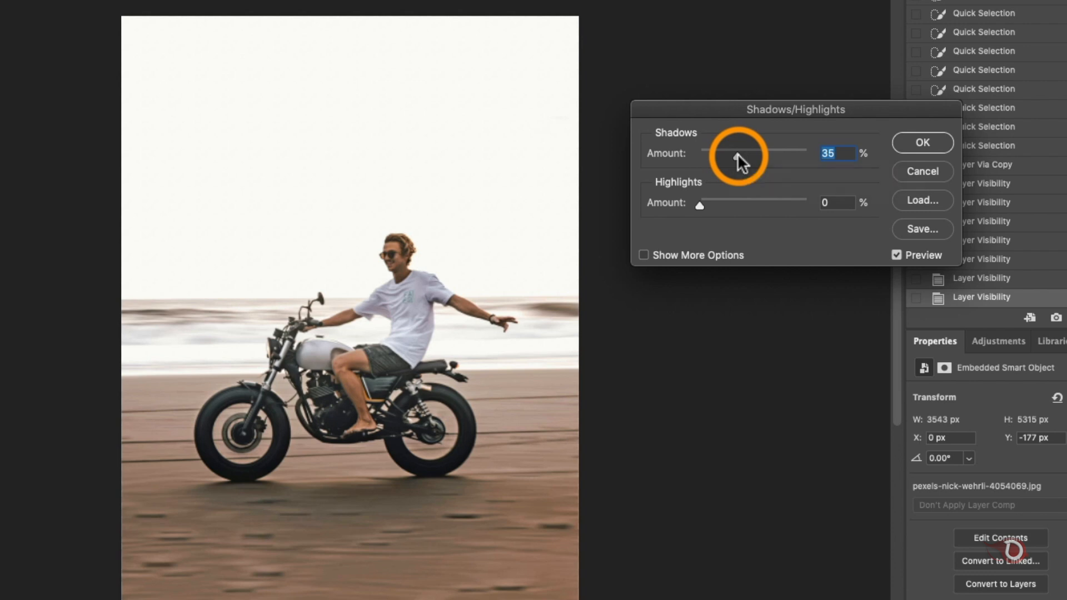
{"action": "left_click_drag", "start_coordinate": [739, 154], "coordinate": [709, 153]}
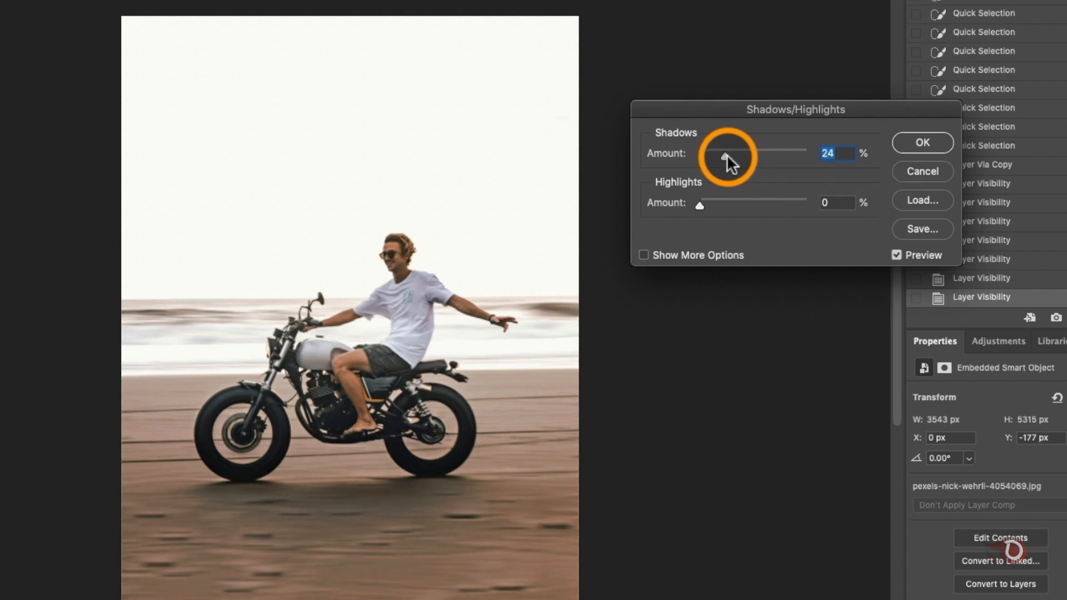
{"action": "left_click_drag", "start_coordinate": [728, 152], "coordinate": [754, 153]}
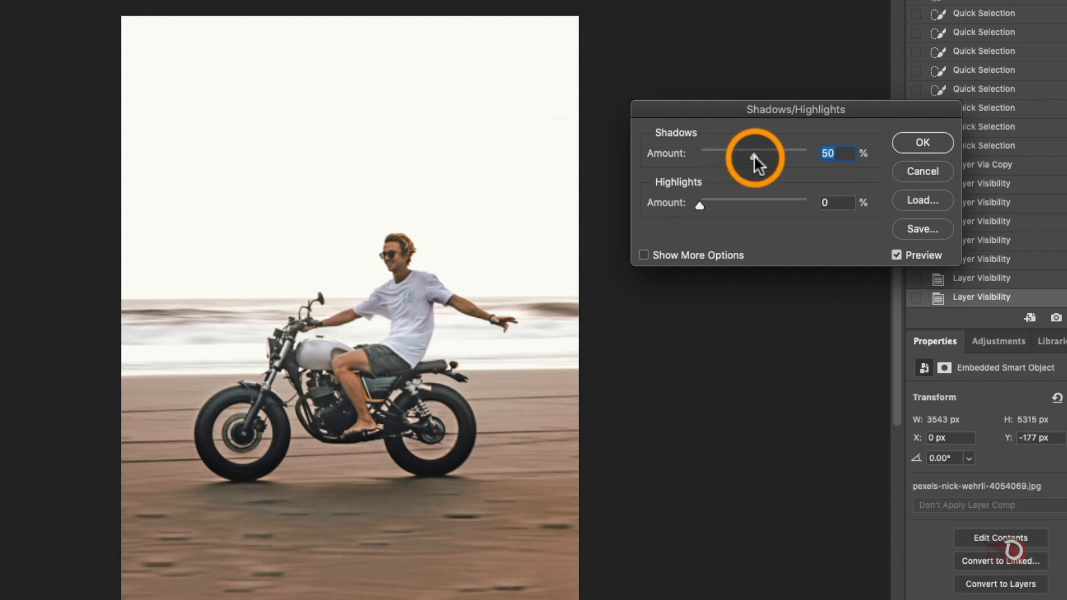
{"action": "left_click_drag", "start_coordinate": [754, 150], "coordinate": [767, 150]}
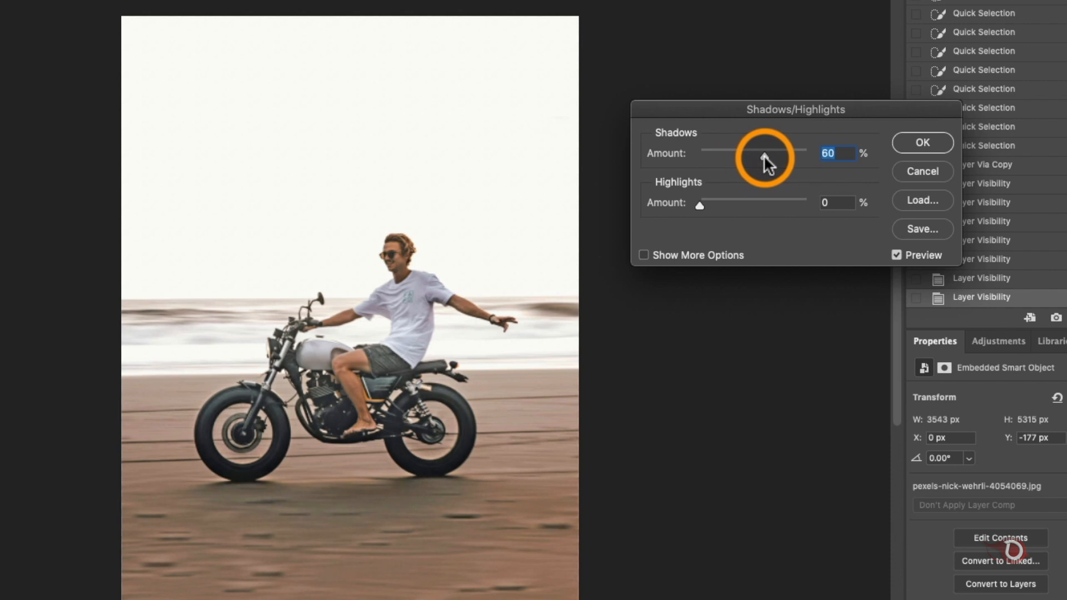
{"action": "left_click_drag", "start_coordinate": [764, 149], "coordinate": [773, 149]}
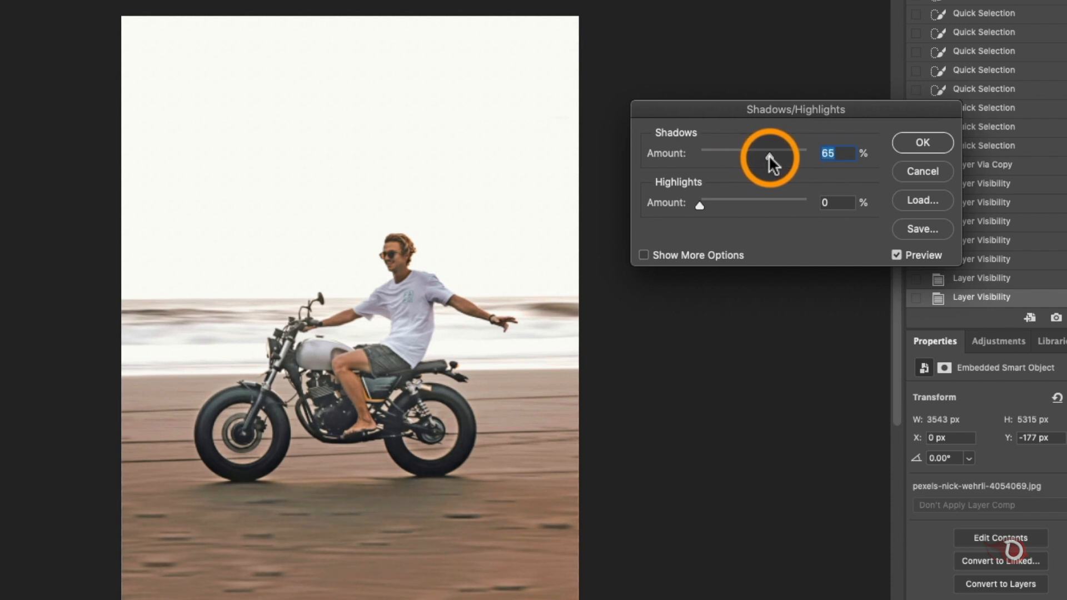
{"action": "left_click_drag", "start_coordinate": [769, 149], "coordinate": [774, 148]}
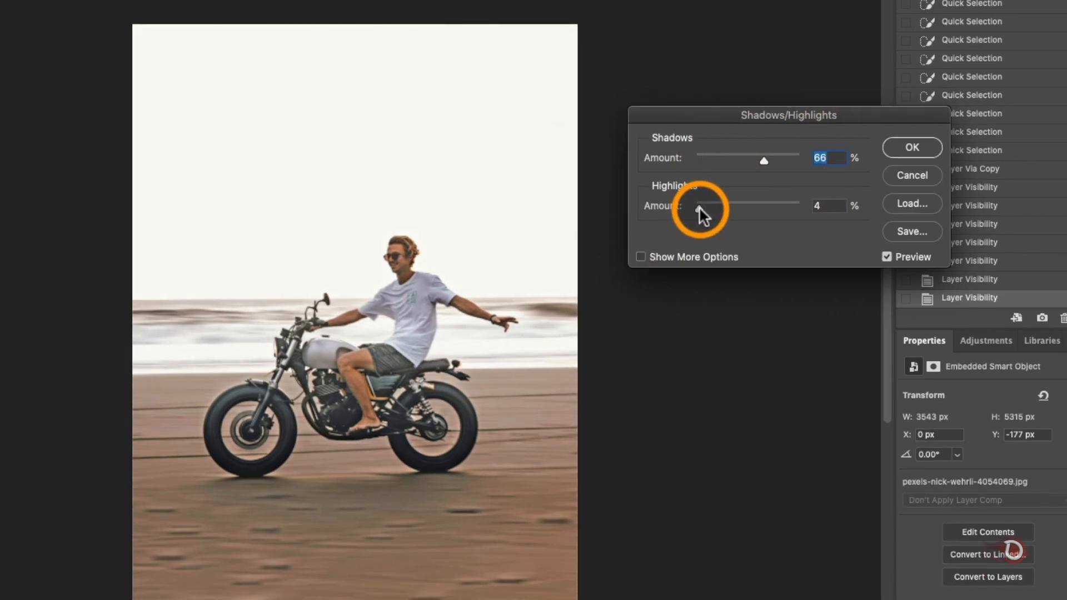
{"action": "left_click_drag", "start_coordinate": [696, 202], "coordinate": [704, 202]}
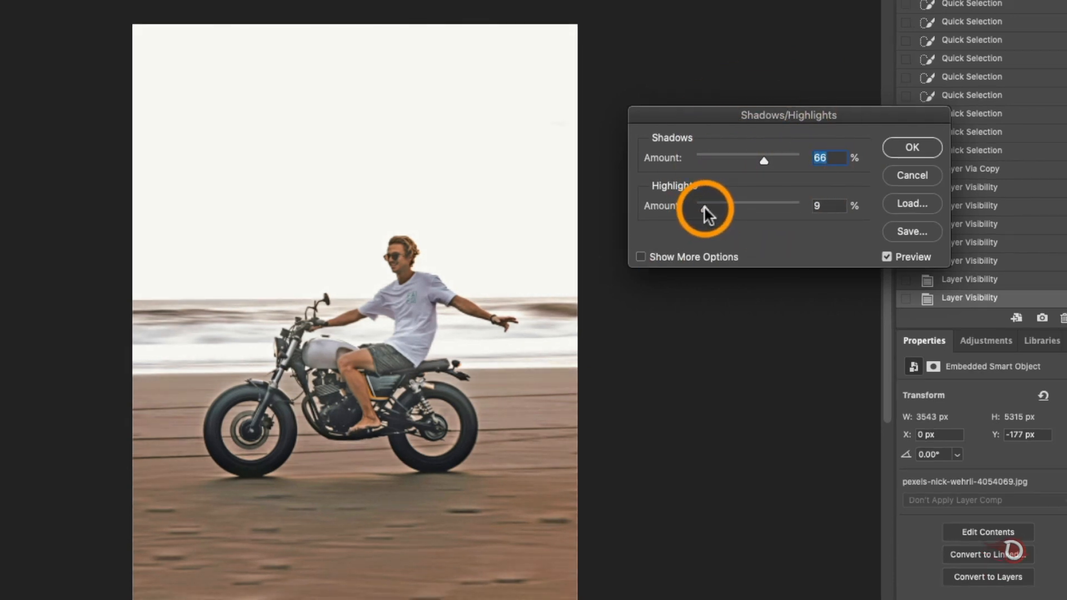
{"action": "left_click_drag", "start_coordinate": [687, 205], "coordinate": [684, 205]}
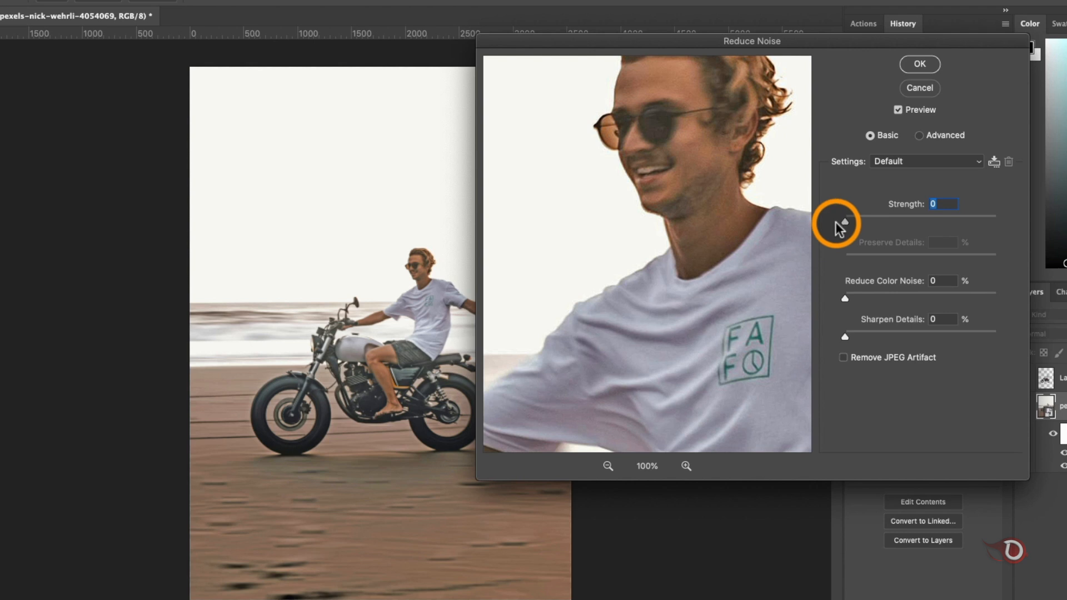
Step: Apply Reduce Noise at strength 9 with Preserve Details lowered to about half
{"action": "left_click_drag", "start_coordinate": [844, 216], "coordinate": [912, 216]}
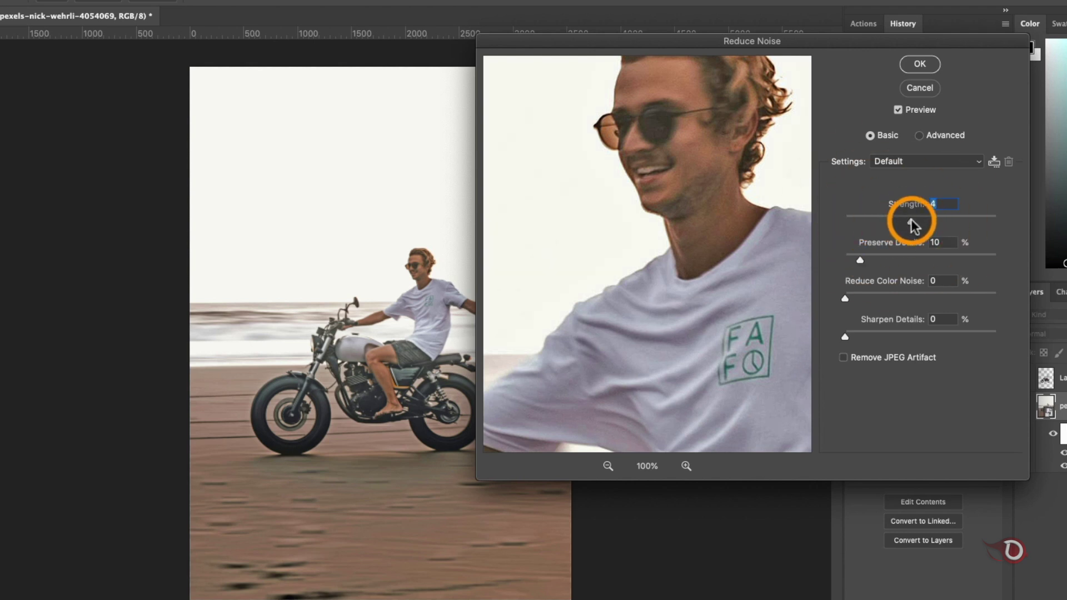
{"action": "left_click_drag", "start_coordinate": [912, 215], "coordinate": [972, 215]}
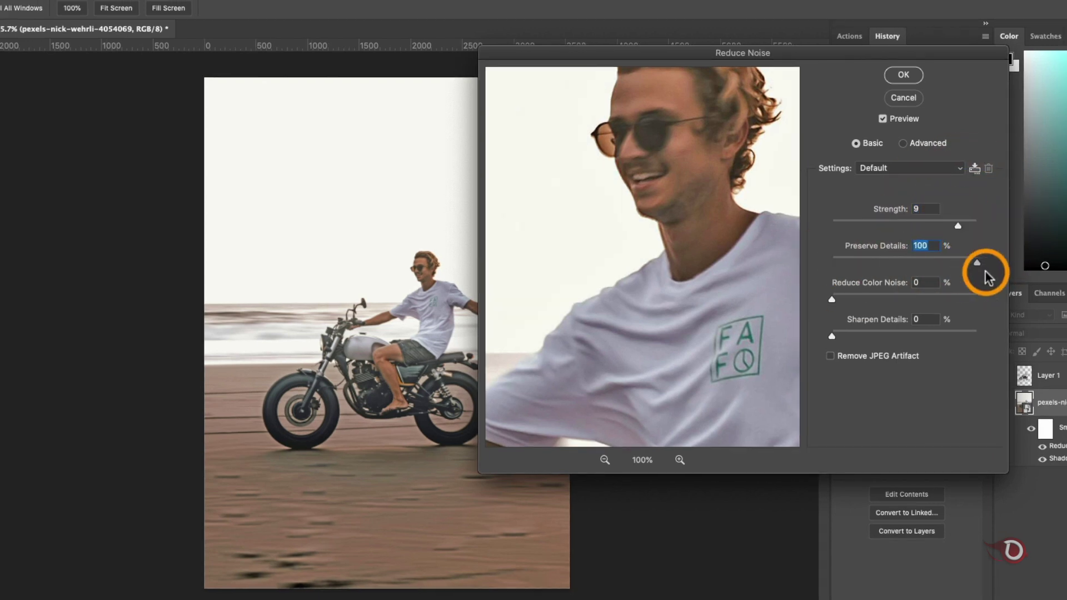
{"action": "left_click_drag", "start_coordinate": [978, 263], "coordinate": [904, 263]}
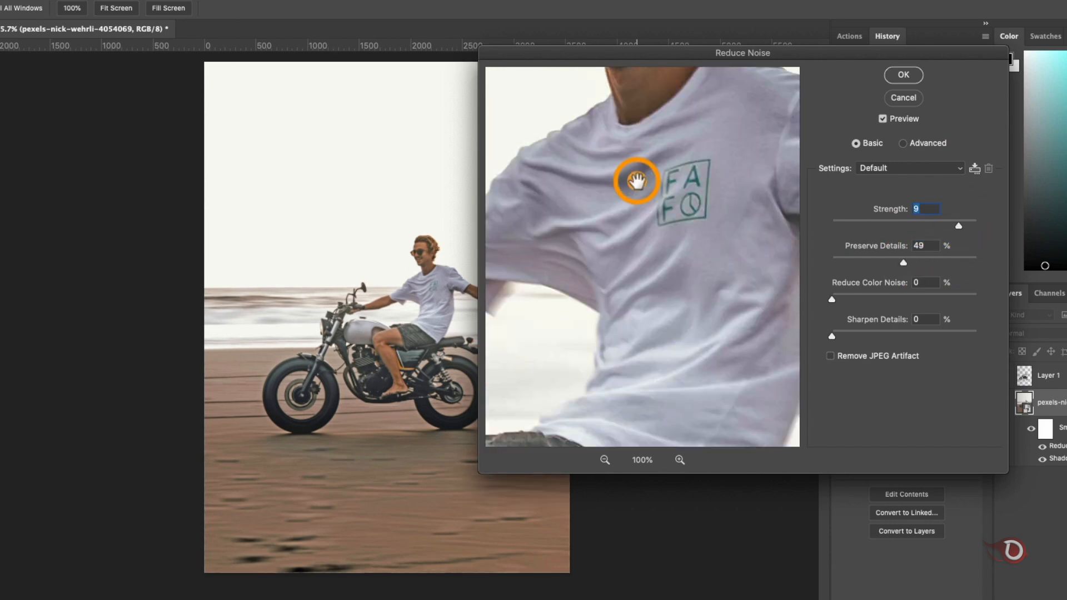
{"action": "left_click_drag", "start_coordinate": [958, 227], "coordinate": [974, 226]}
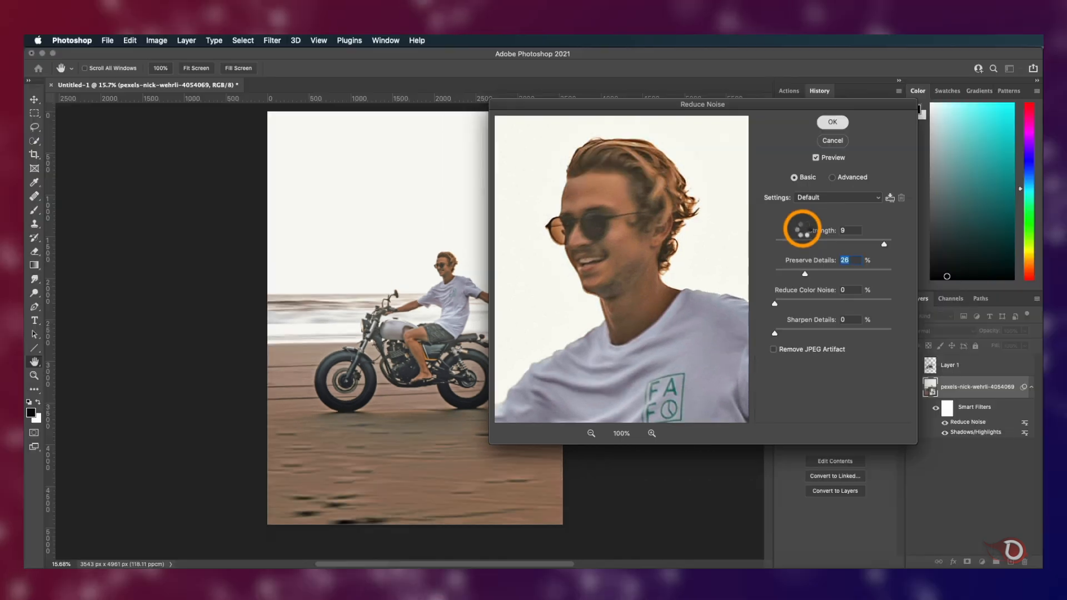
{"action": "left_click", "coordinate": [832, 122]}
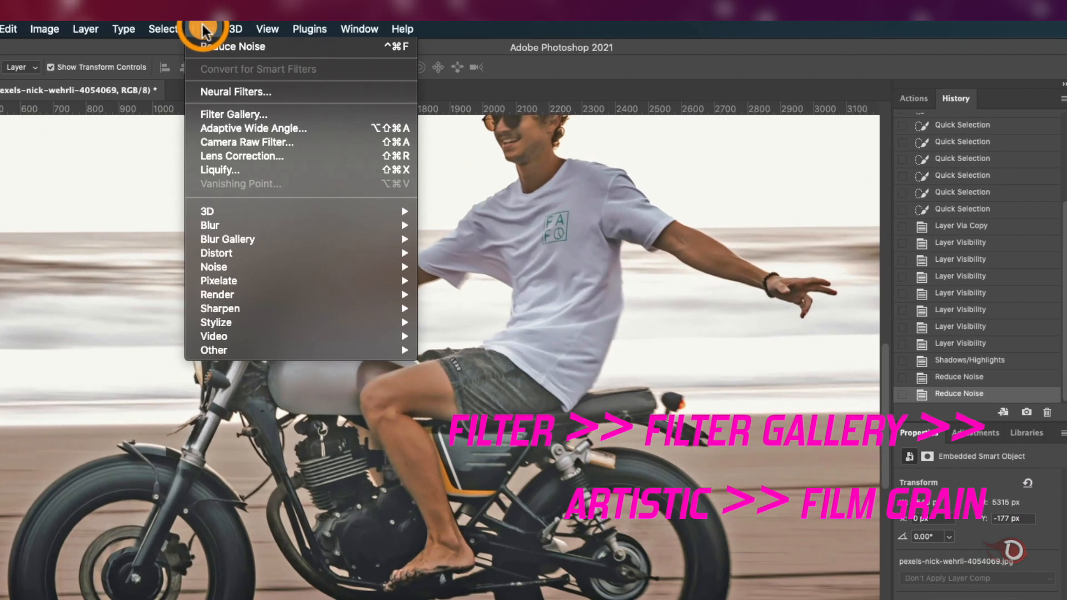
Step: Add Film Grain at intensity 1 from the Filter Gallery, then rerun Reduce Noise
{"action": "left_click", "coordinate": [233, 114]}
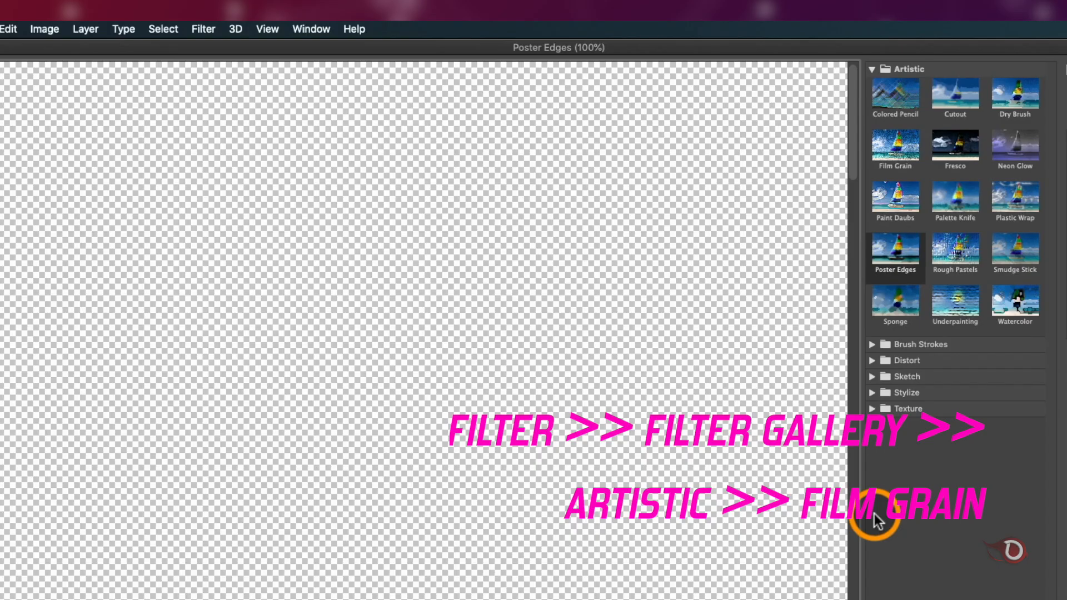
{"action": "left_click", "coordinate": [955, 199]}
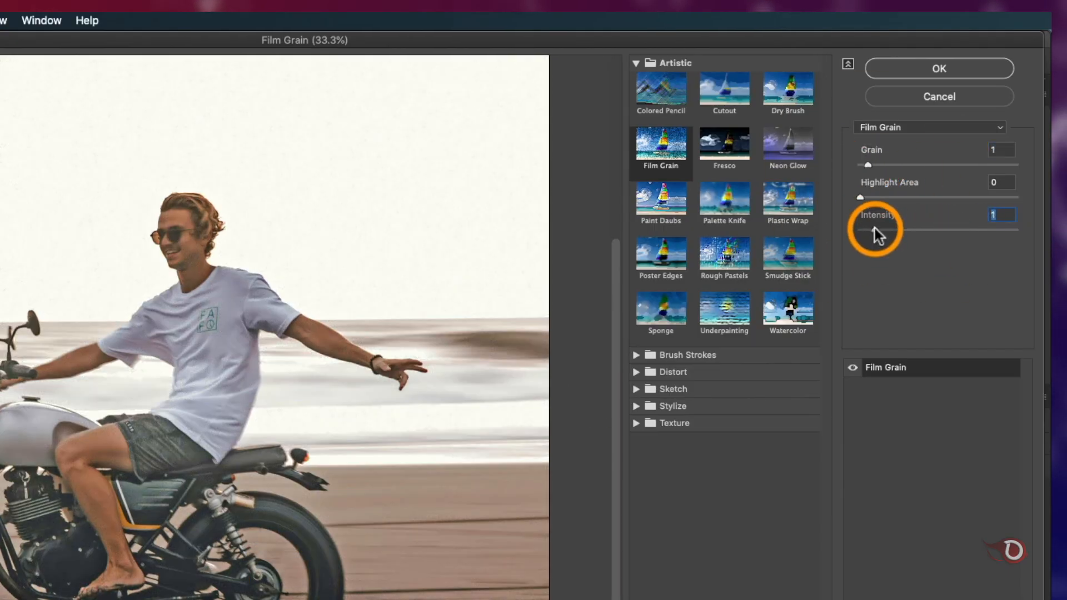
{"action": "left_click_drag", "start_coordinate": [872, 229], "coordinate": [860, 229]}
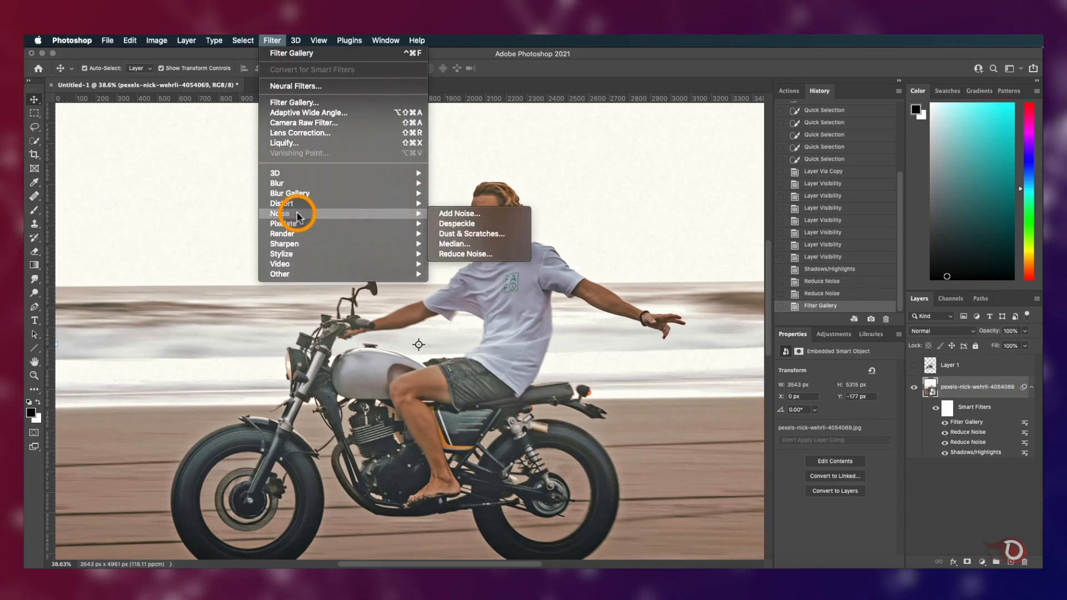
{"action": "left_click", "coordinate": [465, 254]}
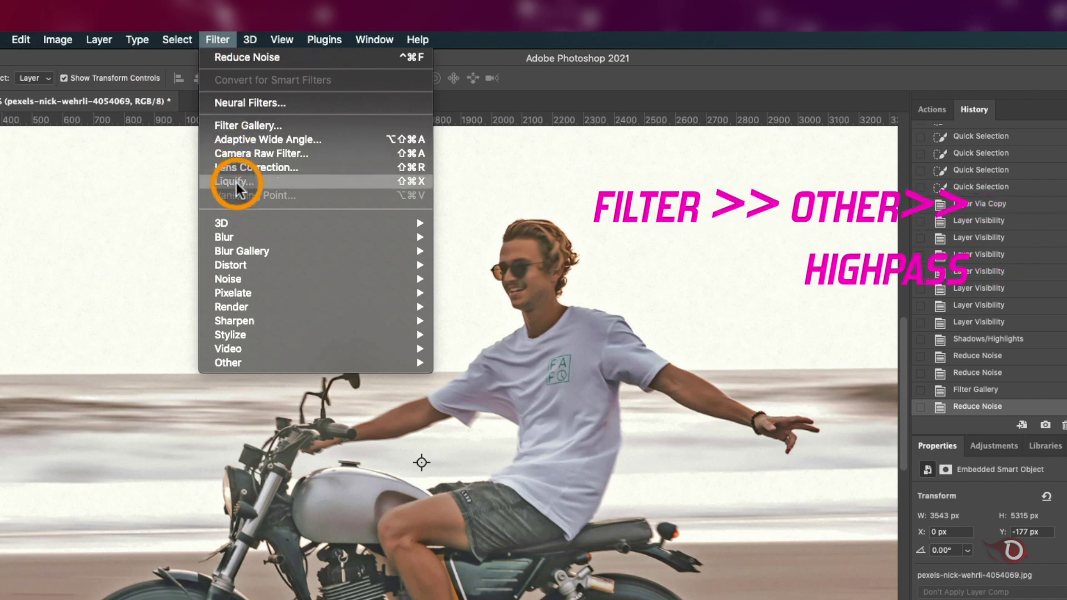
{"action": "mouse_move", "coordinate": [226, 362]}
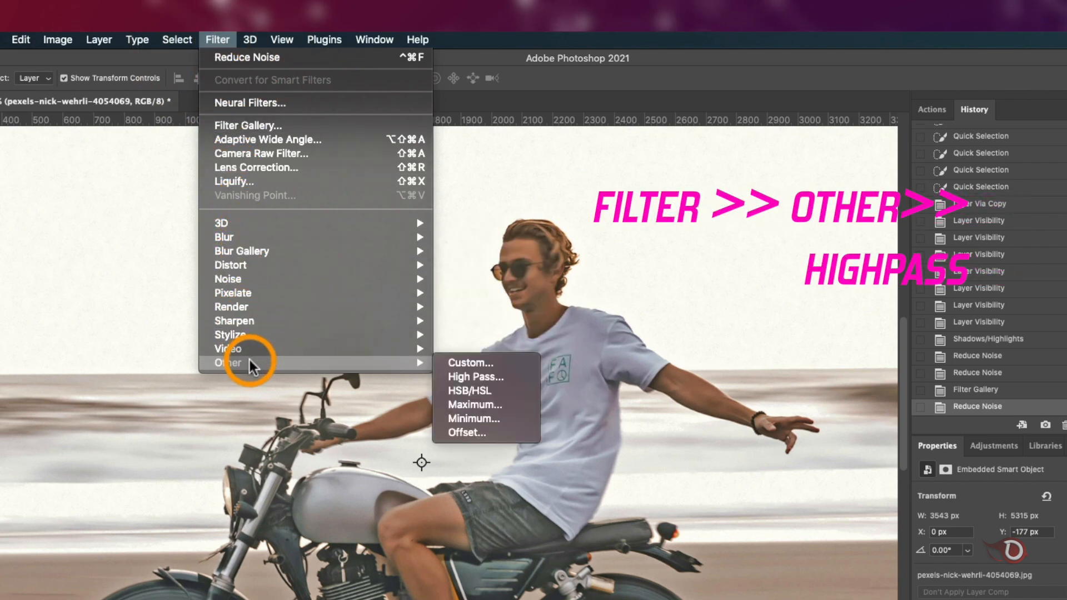
Step: Apply High Pass at 3.3 pixels and open its smart filter blending options
{"action": "left_click", "coordinate": [474, 378]}
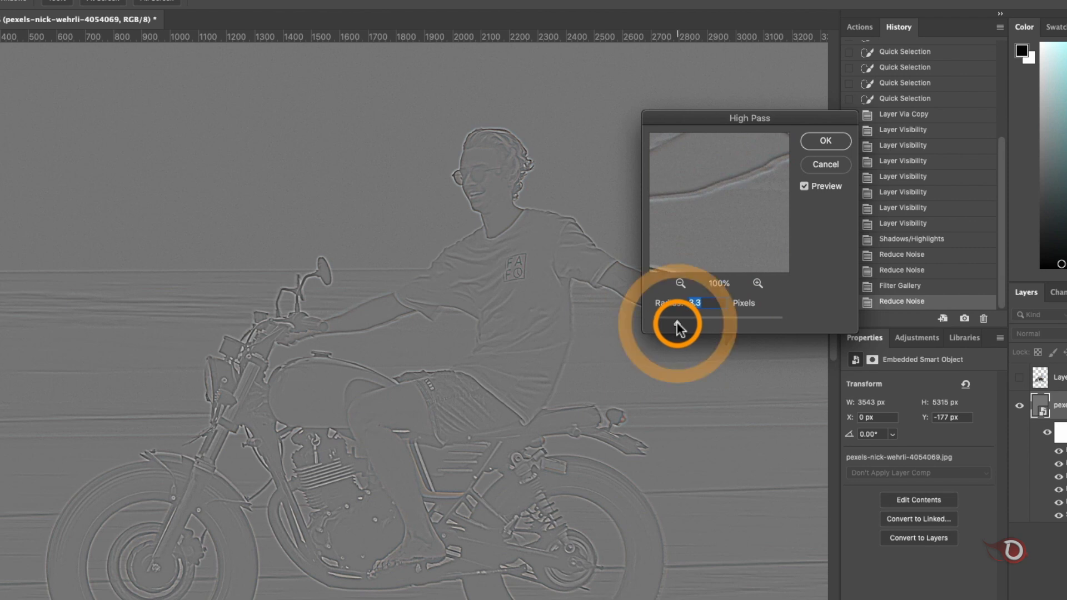
{"action": "left_click", "coordinate": [826, 140]}
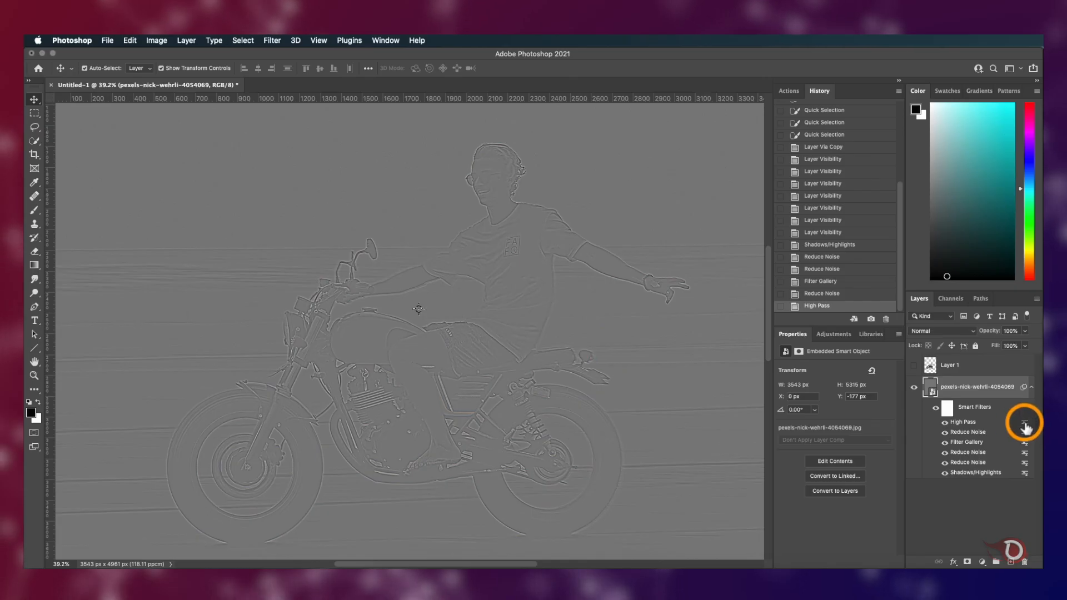
{"action": "double_click", "coordinate": [1022, 423]}
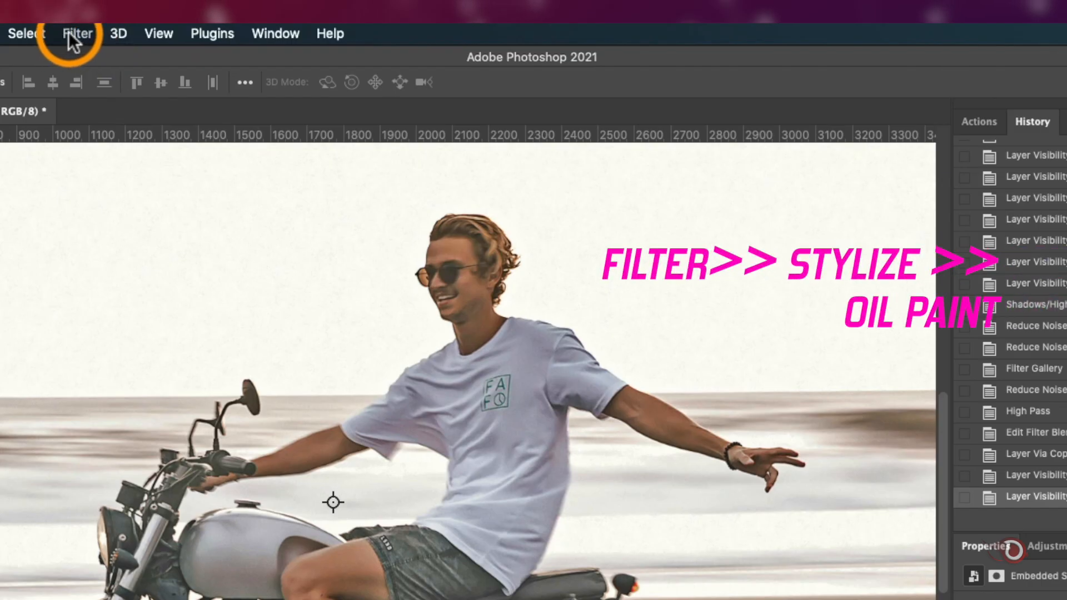
Step: Apply Oil Paint to the copied layer with stylization about 3.9
{"action": "left_click", "coordinate": [78, 33]}
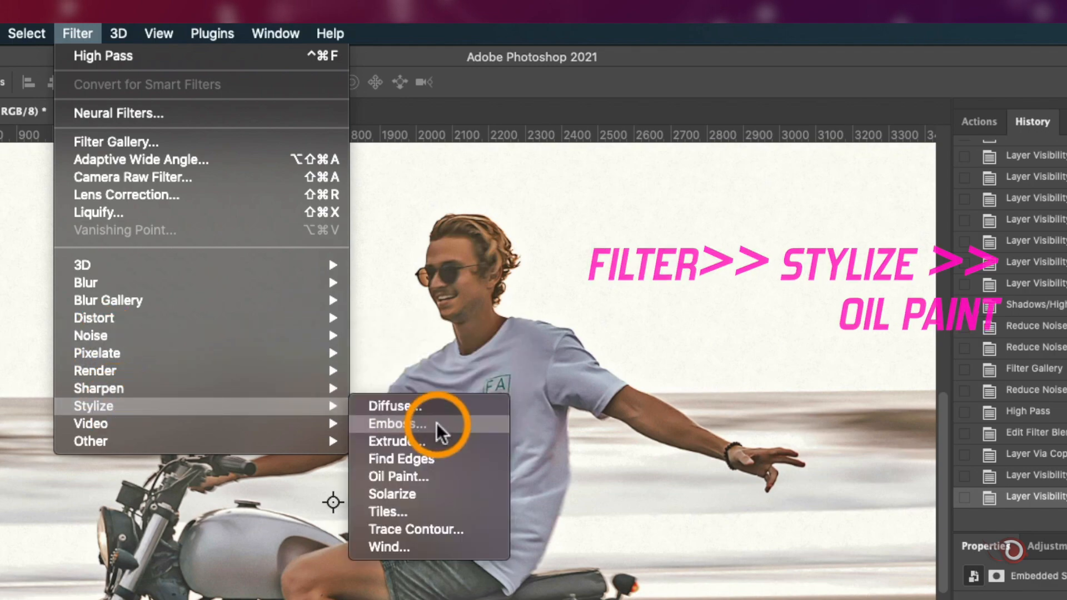
{"action": "left_click", "coordinate": [398, 477]}
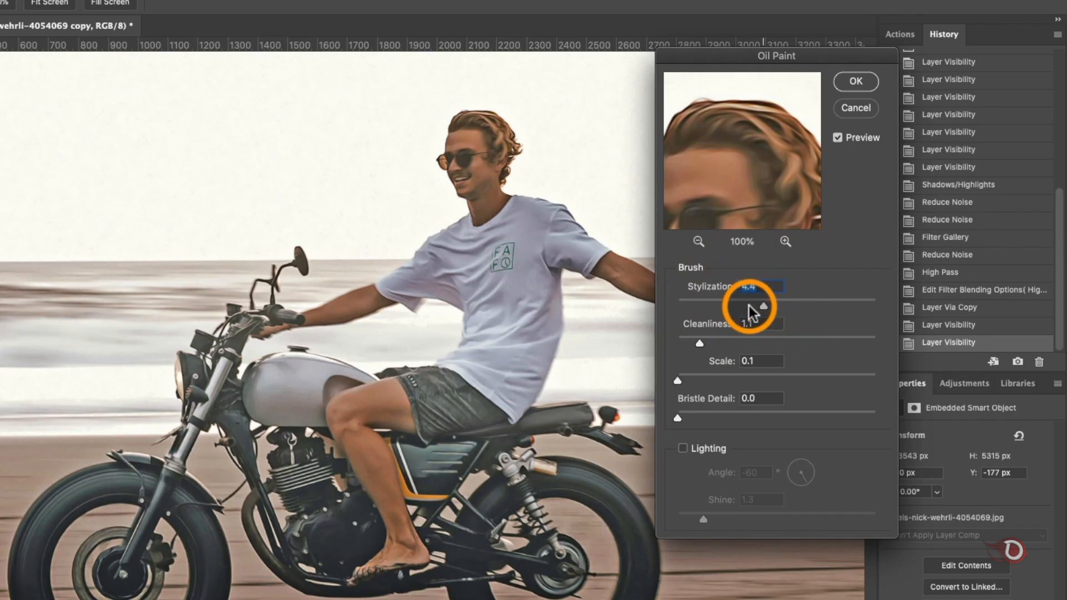
{"action": "left_click_drag", "start_coordinate": [766, 306], "coordinate": [753, 306]}
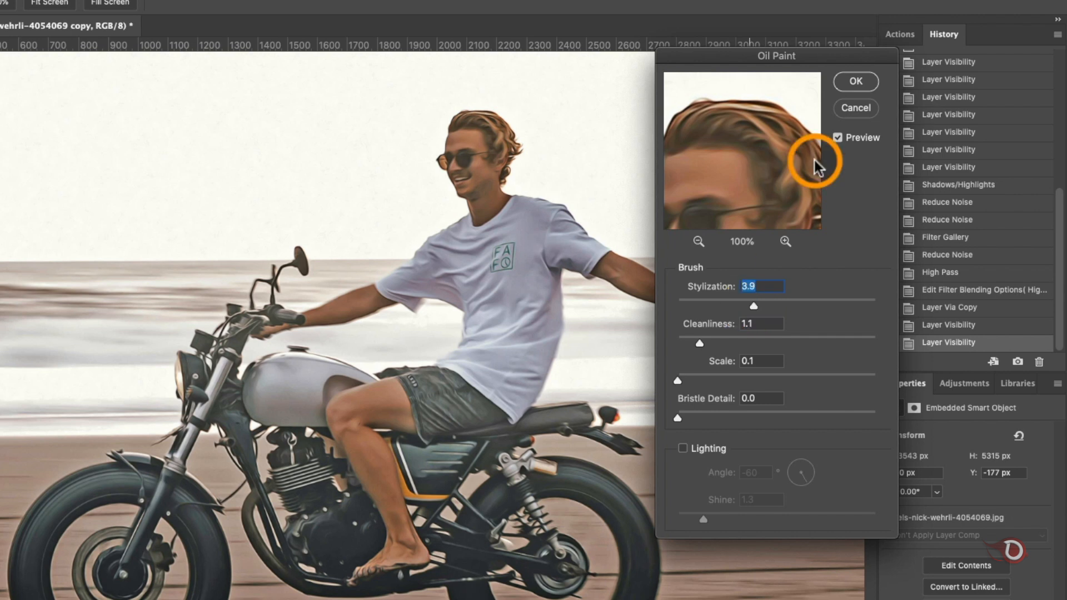
{"action": "left_click", "coordinate": [855, 81]}
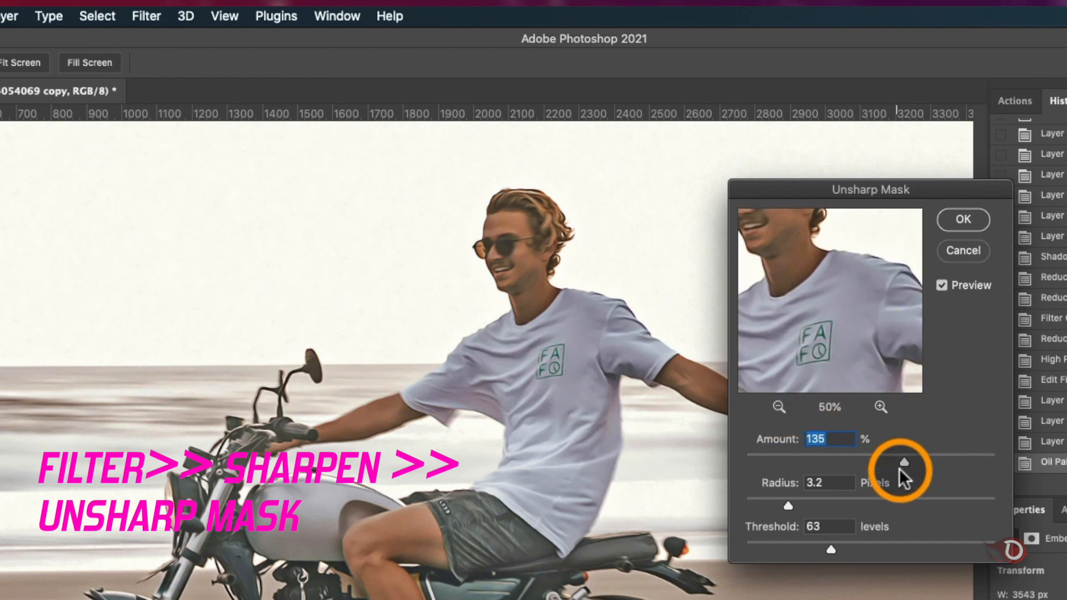
Step: Add Unsharp Mask at 135%, a lighter Oil Paint pass, and Sharpen Edges
{"action": "left_click_drag", "start_coordinate": [904, 461], "coordinate": [966, 461]}
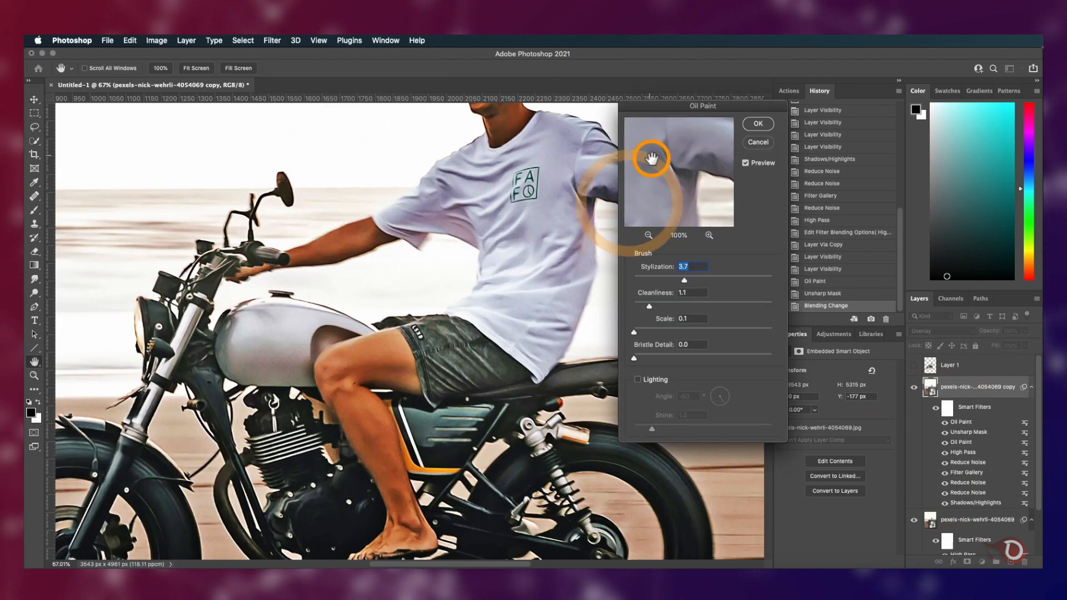
{"action": "left_click_drag", "start_coordinate": [682, 282], "coordinate": [660, 281]}
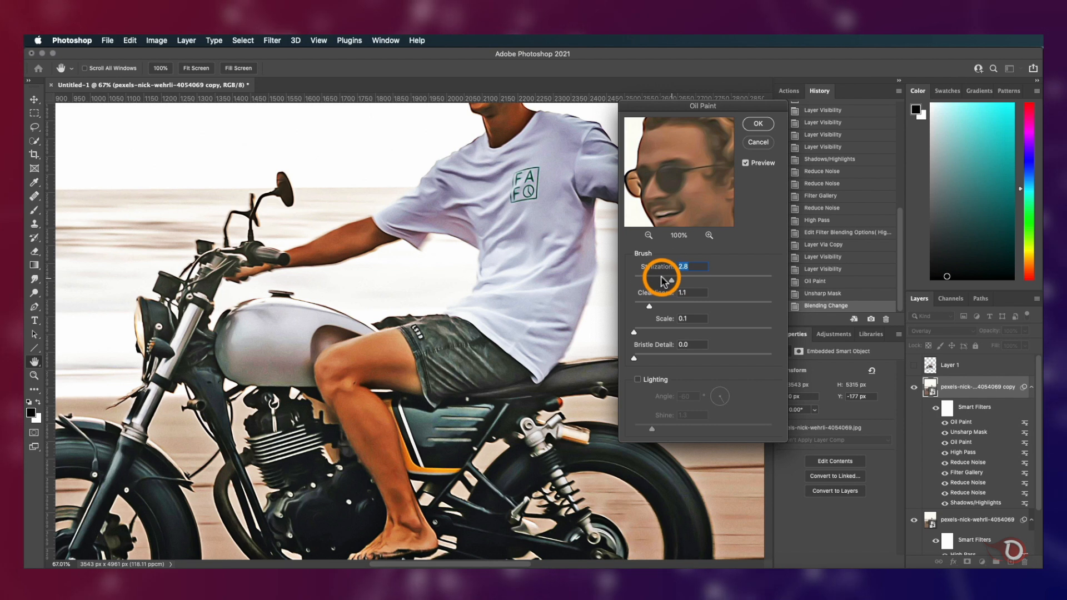
{"action": "left_click_drag", "start_coordinate": [685, 277], "coordinate": [660, 281]}
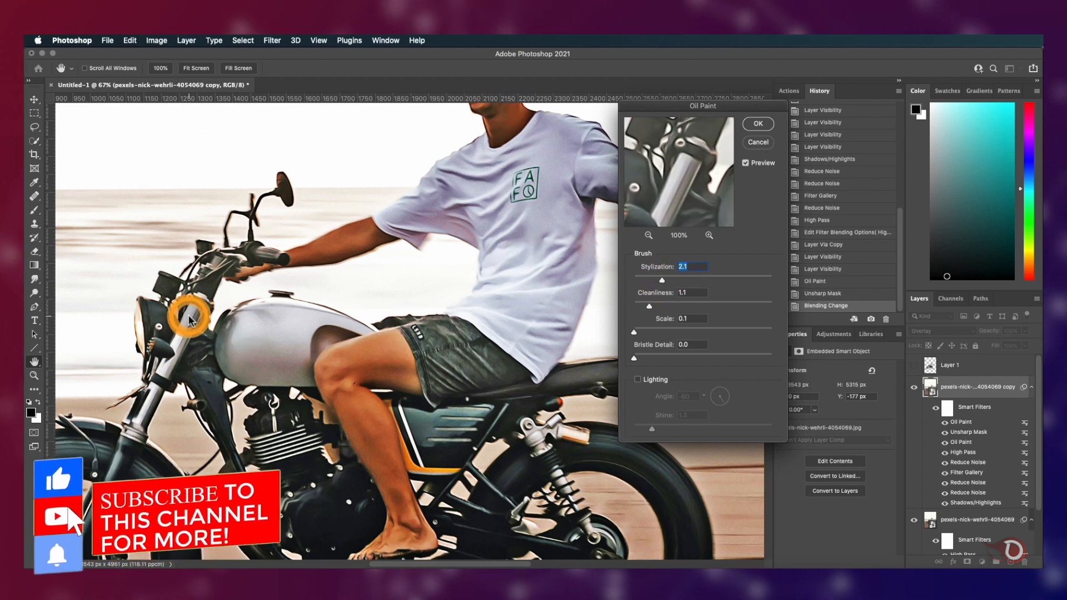
{"action": "left_click", "coordinate": [757, 123]}
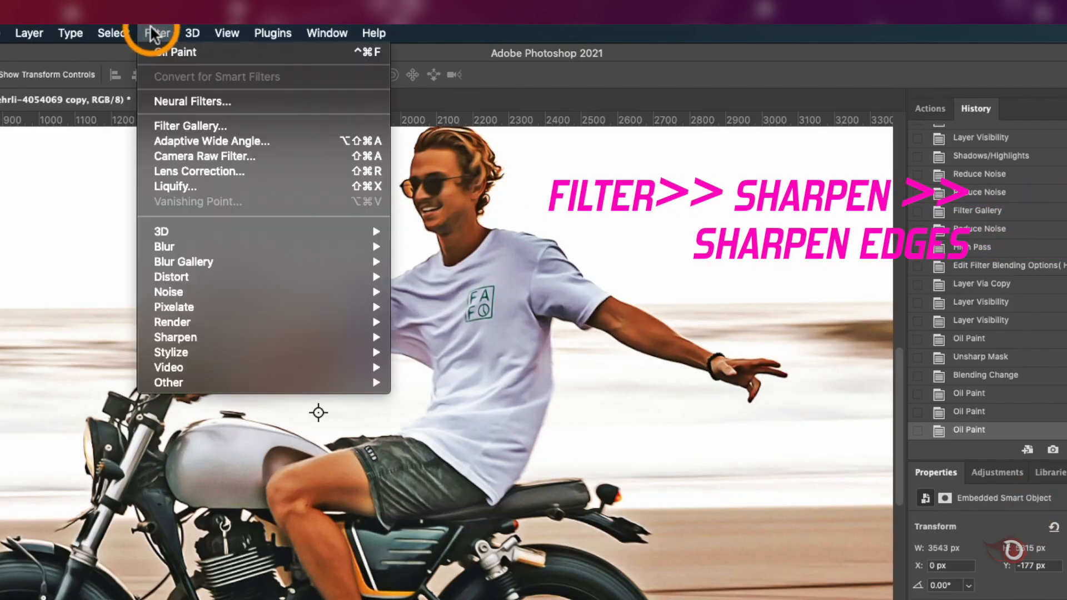
{"action": "mouse_move", "coordinate": [175, 337]}
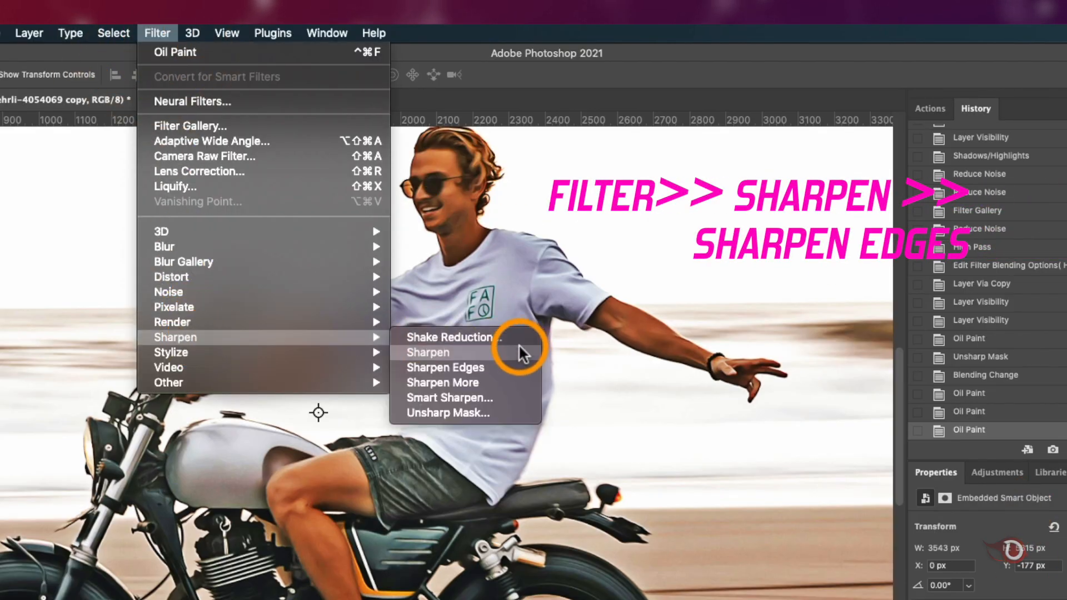
{"action": "left_click", "coordinate": [445, 367]}
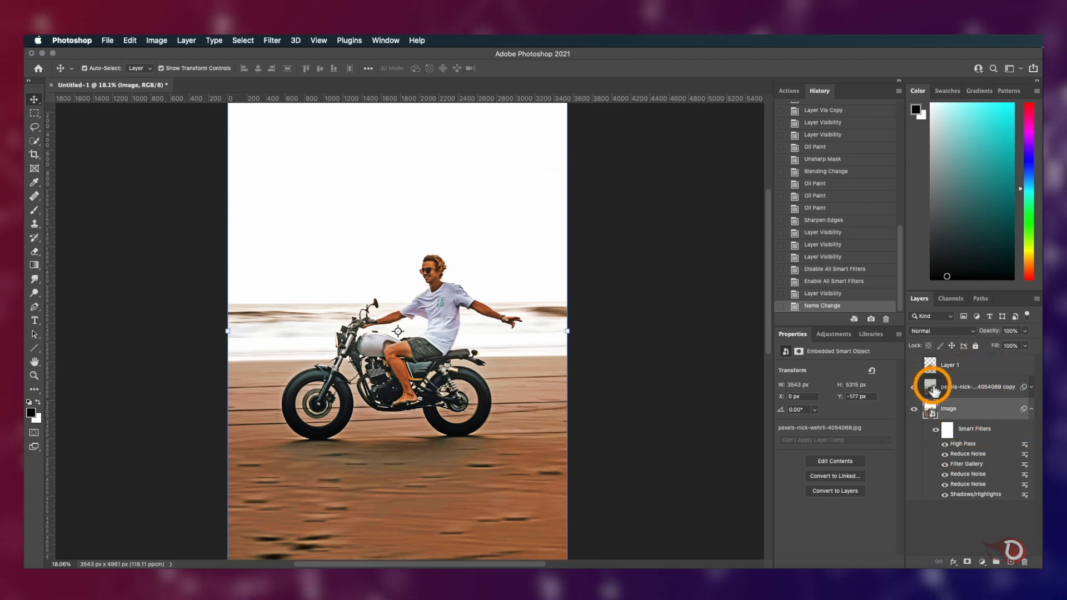
Step: Choose Cutout in the Filter Gallery with 8 levels, edge simplicity 2, edge fidelity 1
{"action": "double_click", "coordinate": [979, 387]}
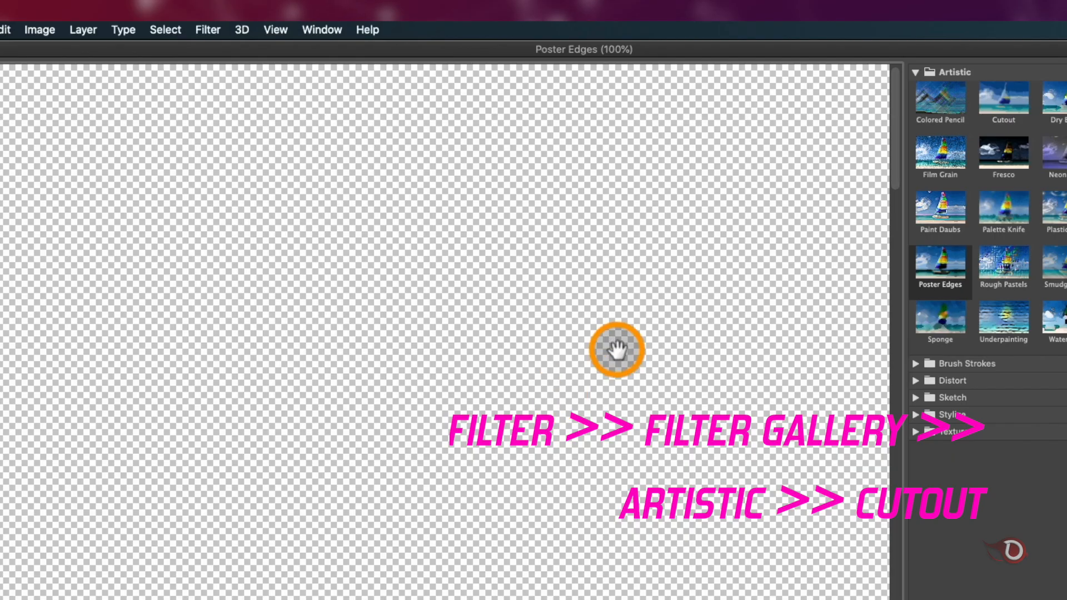
{"action": "left_click", "coordinate": [1004, 100]}
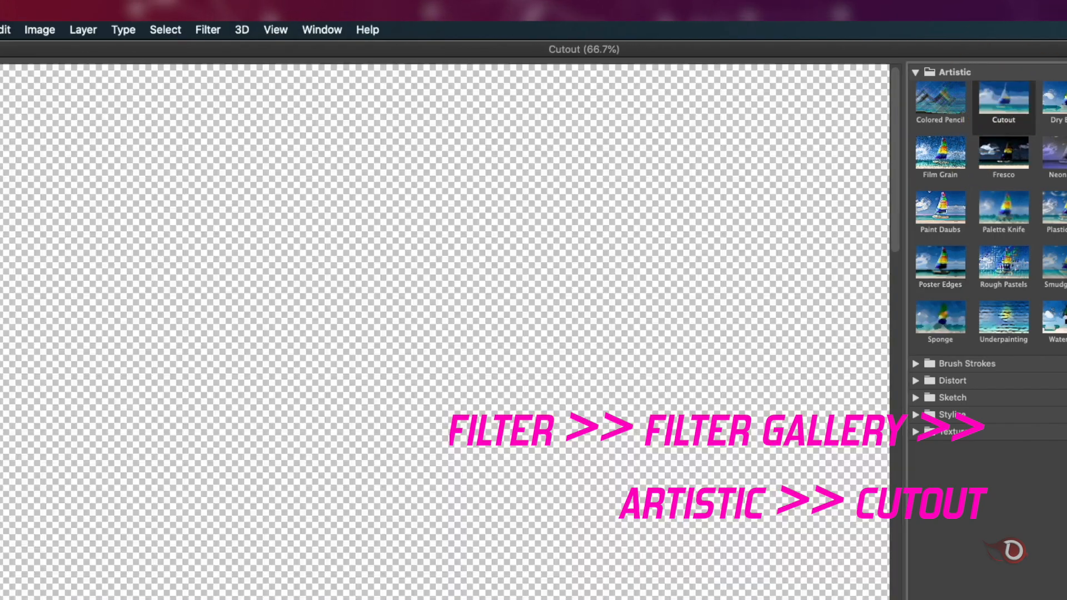
{"action": "left_click", "coordinate": [1003, 100]}
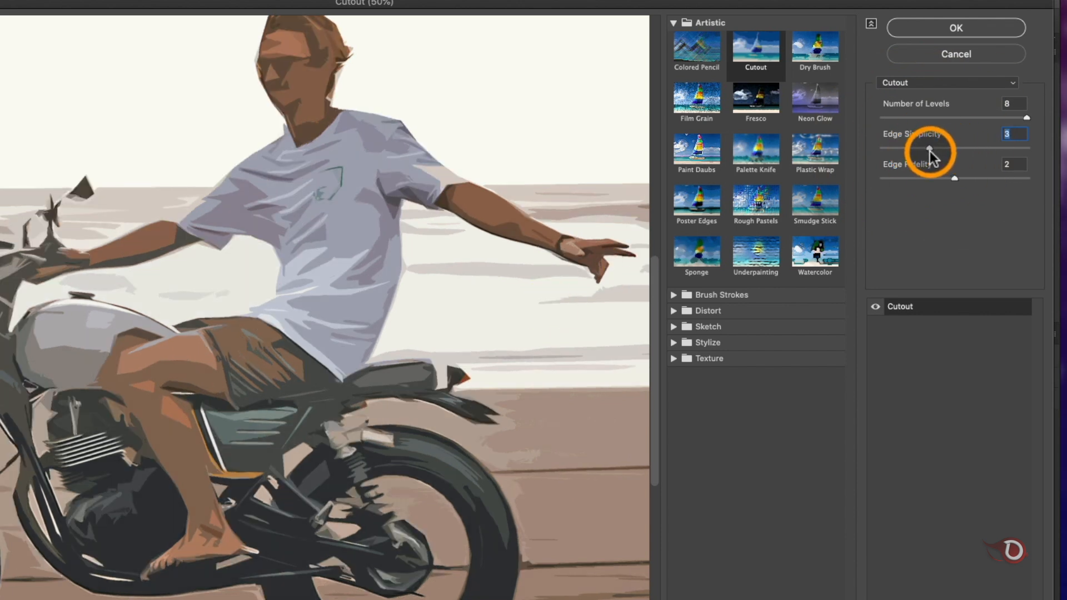
{"action": "left_click_drag", "start_coordinate": [952, 148], "coordinate": [915, 148]}
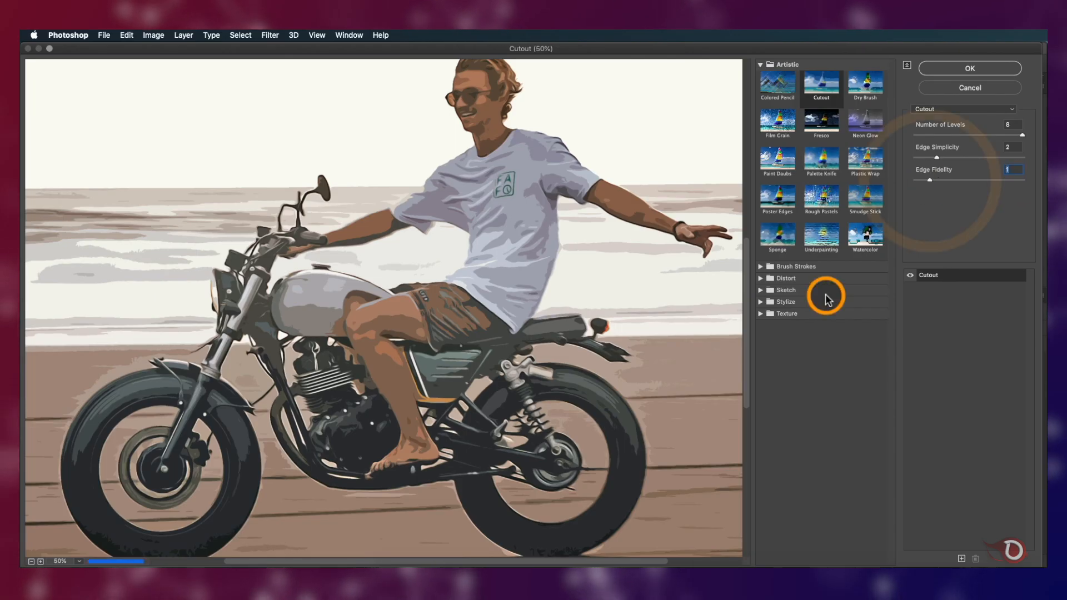
{"action": "left_click", "coordinate": [968, 68]}
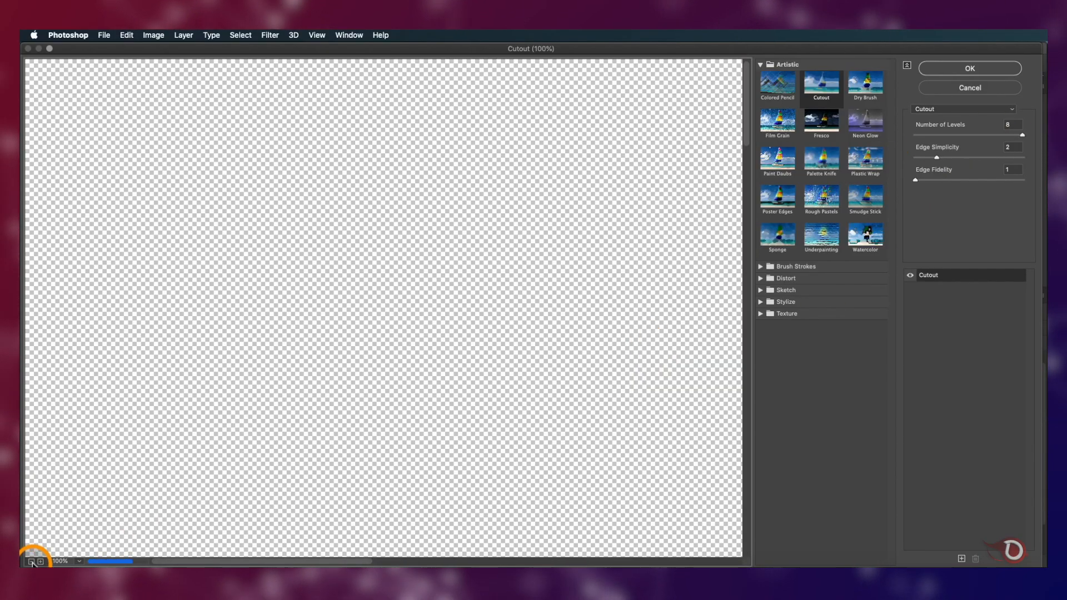
Step: Apply Poster Edges to the Edges layer with thickness 0, intensity 1, posterization 6
{"action": "left_click", "coordinate": [970, 68]}
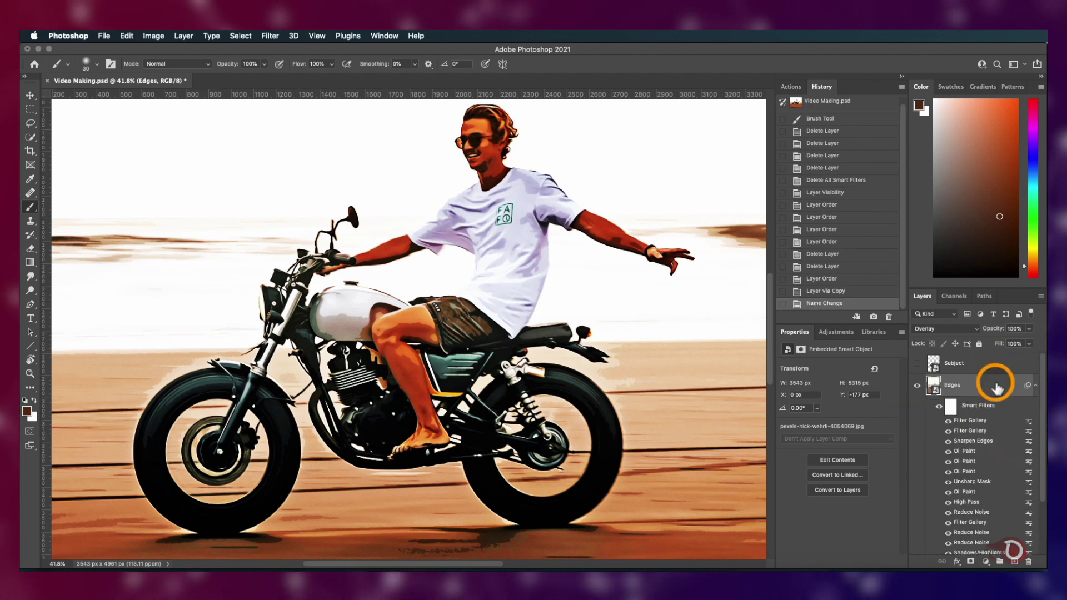
{"action": "left_click", "coordinate": [270, 35]}
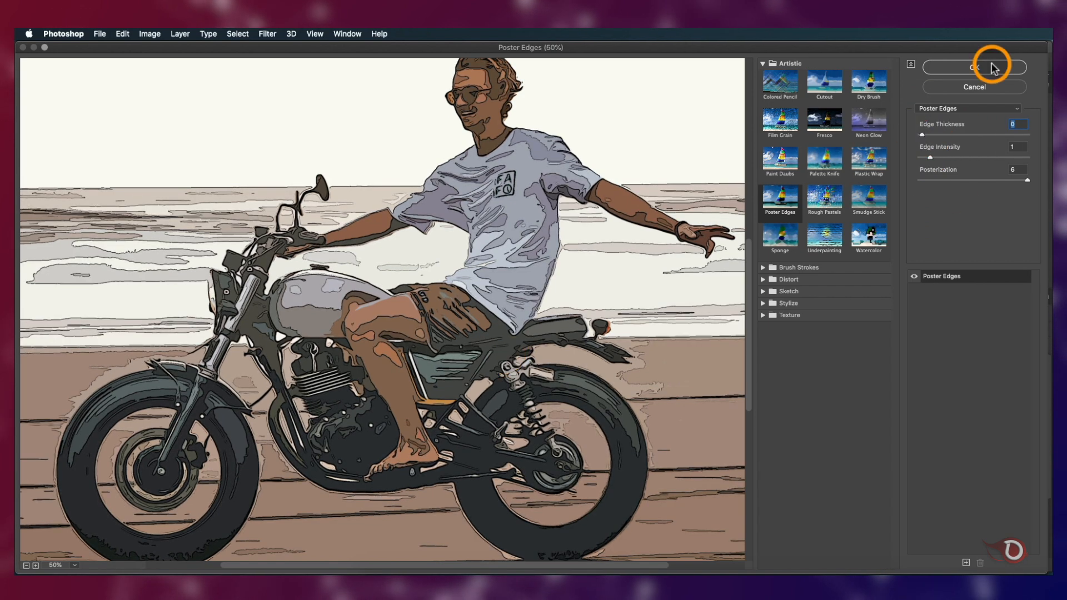
{"action": "left_click", "coordinate": [975, 68]}
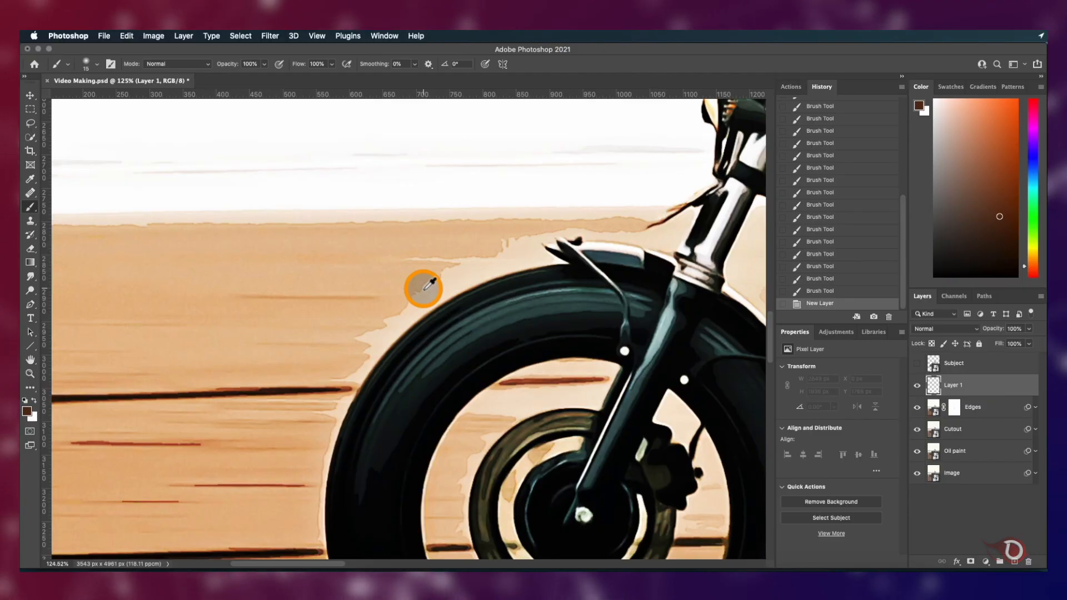
Step: Paint sand colour over the halo beside the motorbike's front tyre on Layer 1
{"action": "key", "text": "alt"}
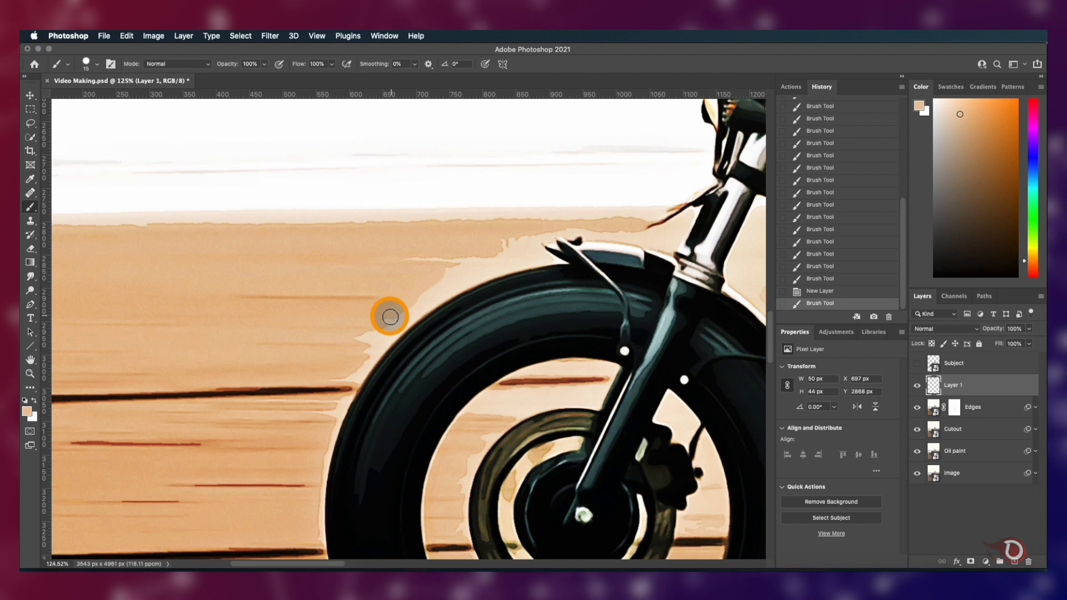
{"action": "left_click_drag", "start_coordinate": [389, 315], "coordinate": [433, 258]}
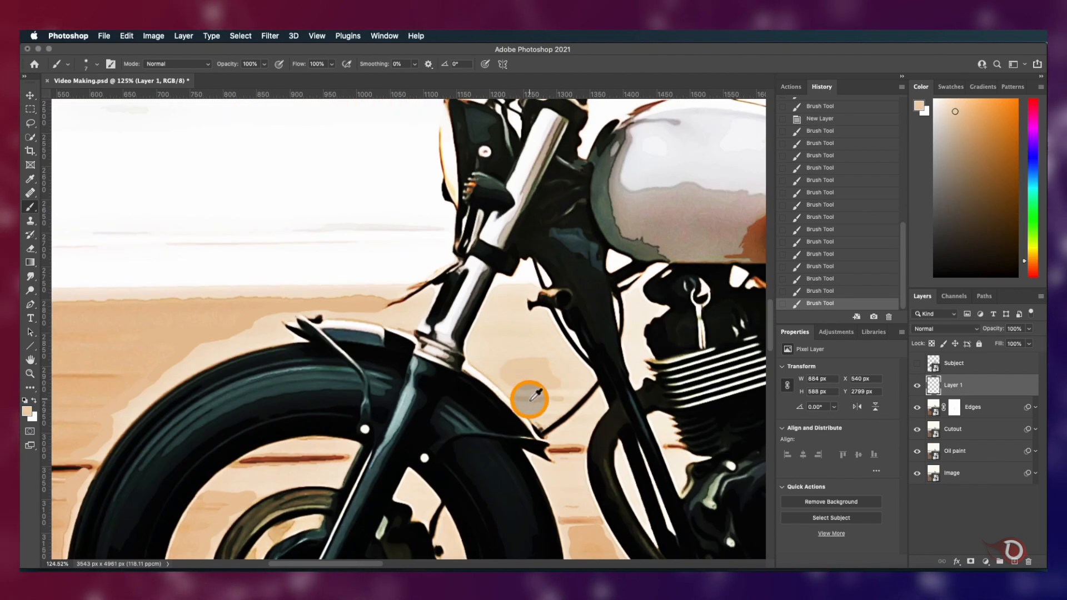
{"action": "scroll", "scroll_direction": "right", "scroll_amount": 3}
{"action": "type", "text": "Background"}
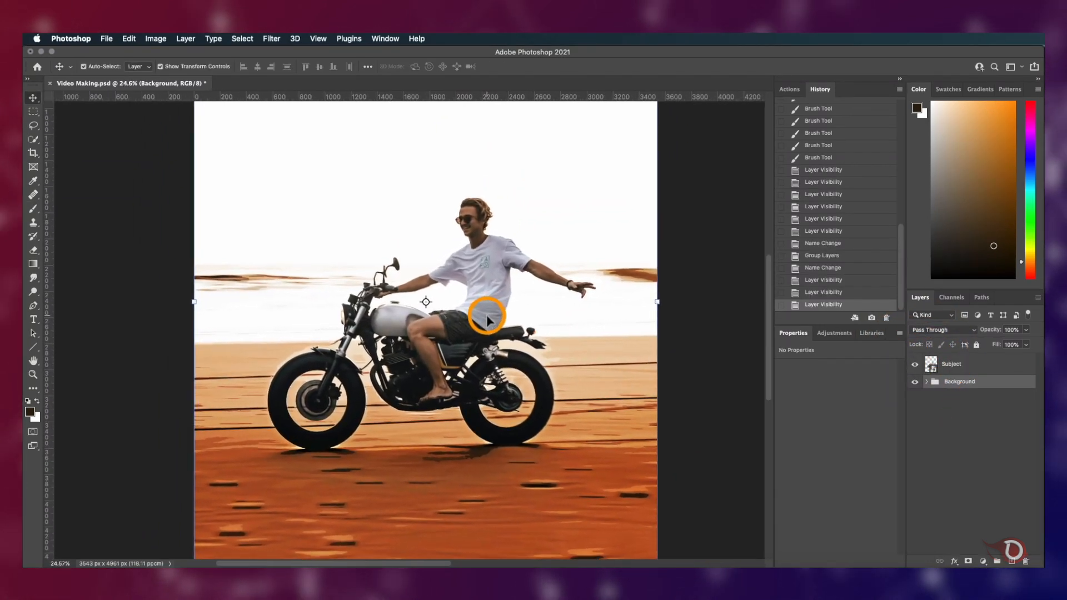
Step: Duplicate the Subject layer, rename a copy 'Oil paint sub' and set it to Overlay
{"action": "left_click", "coordinate": [959, 364]}
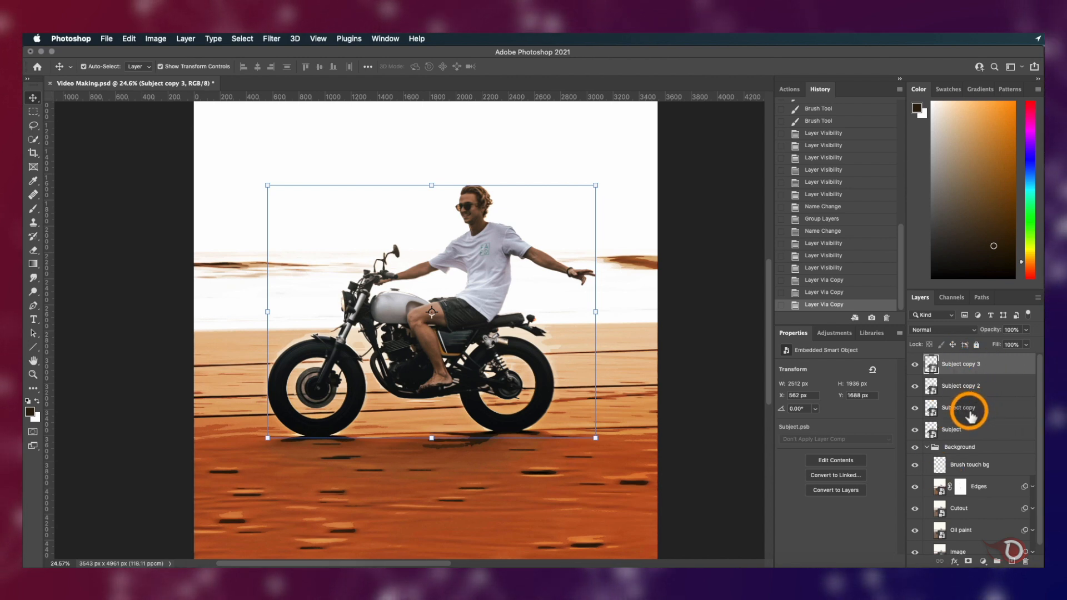
{"action": "mouse_move", "coordinate": [953, 429]}
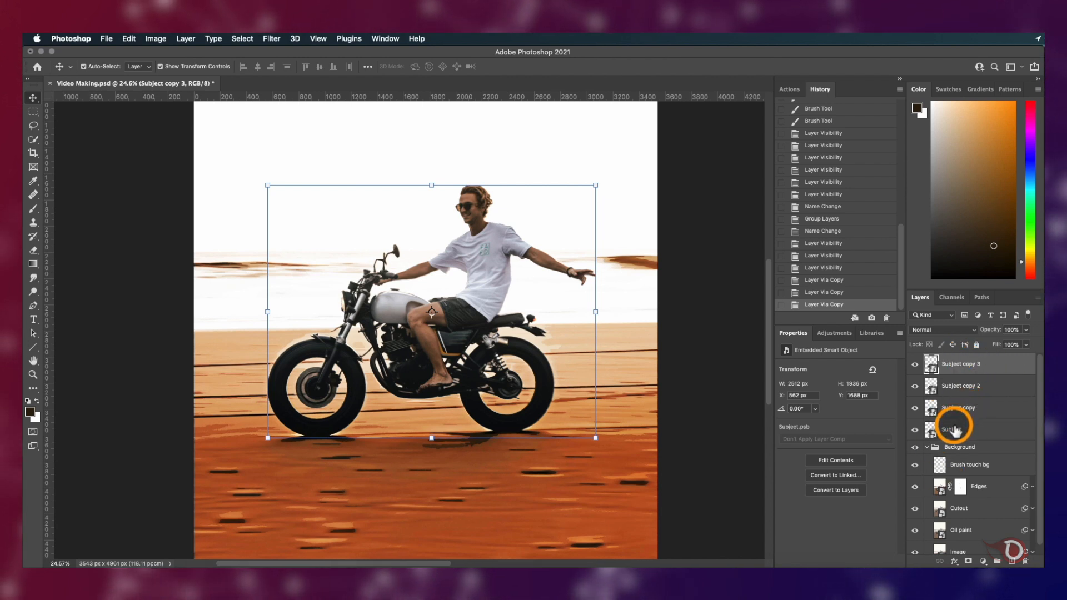
{"action": "left_click", "coordinate": [959, 429]}
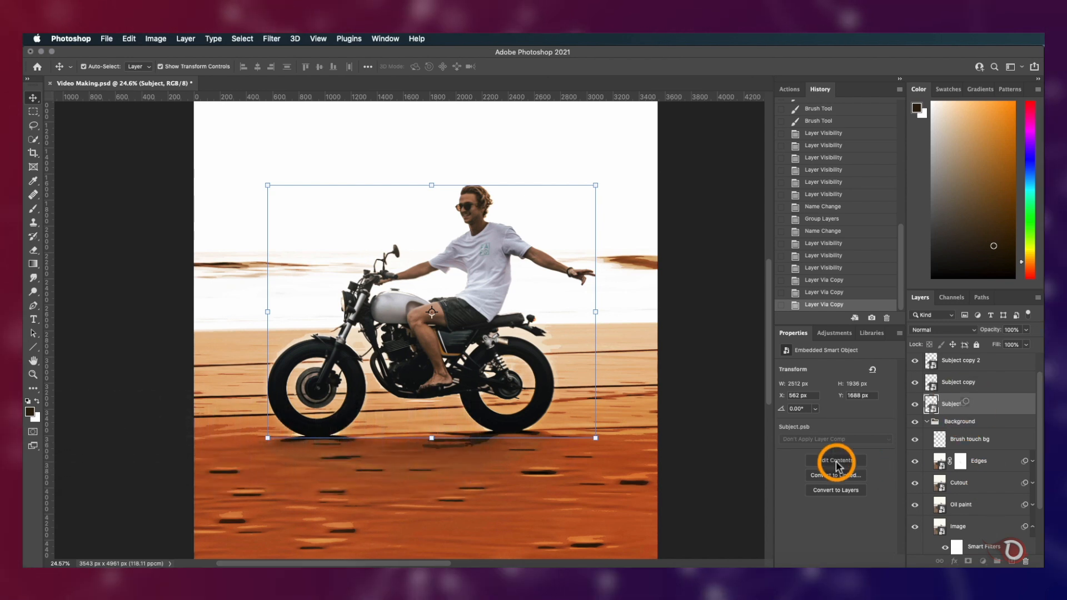
{"action": "left_click", "coordinate": [835, 460]}
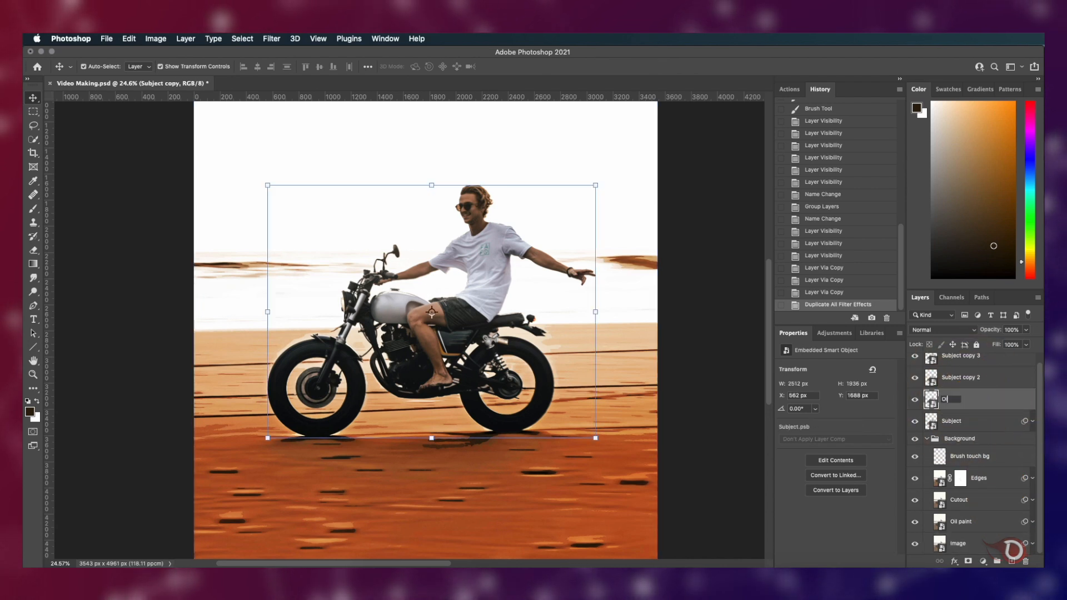
{"action": "type", "text": "Oil paint Sub"}
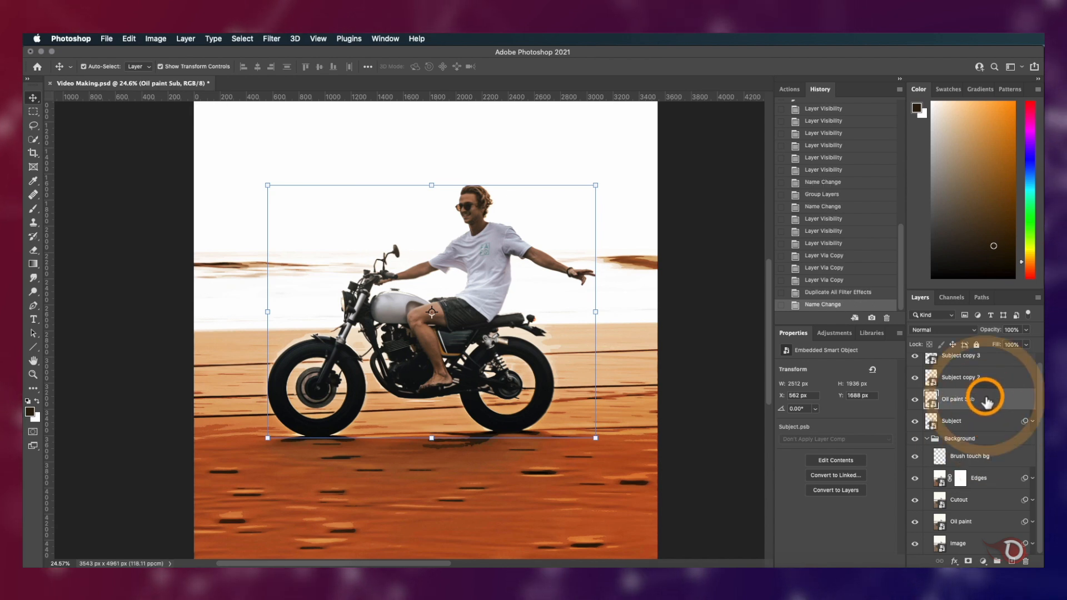
{"action": "left_click", "coordinate": [942, 329]}
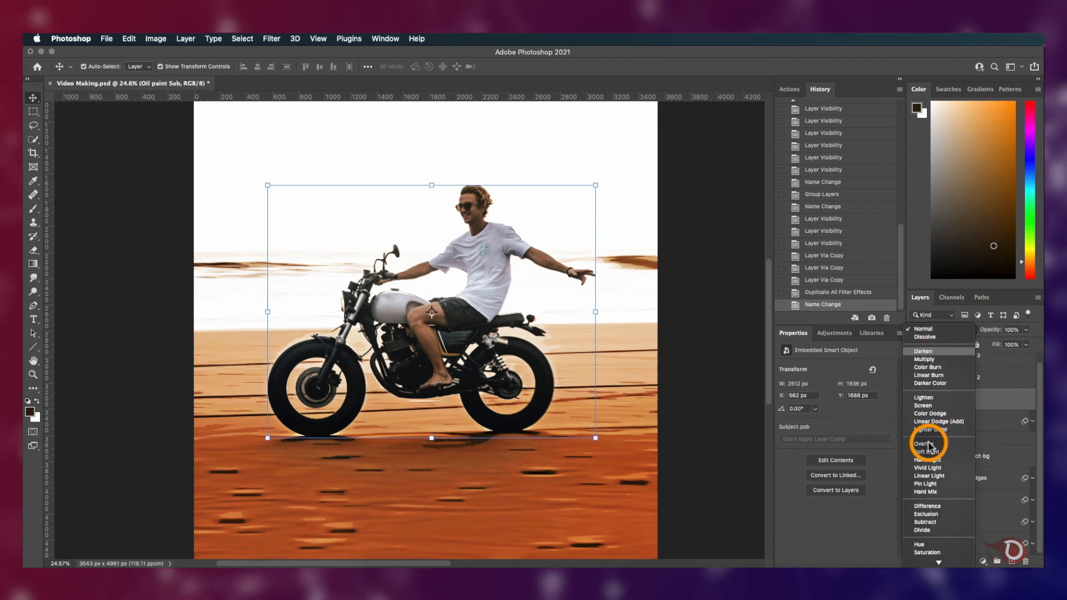
{"action": "left_click", "coordinate": [920, 443]}
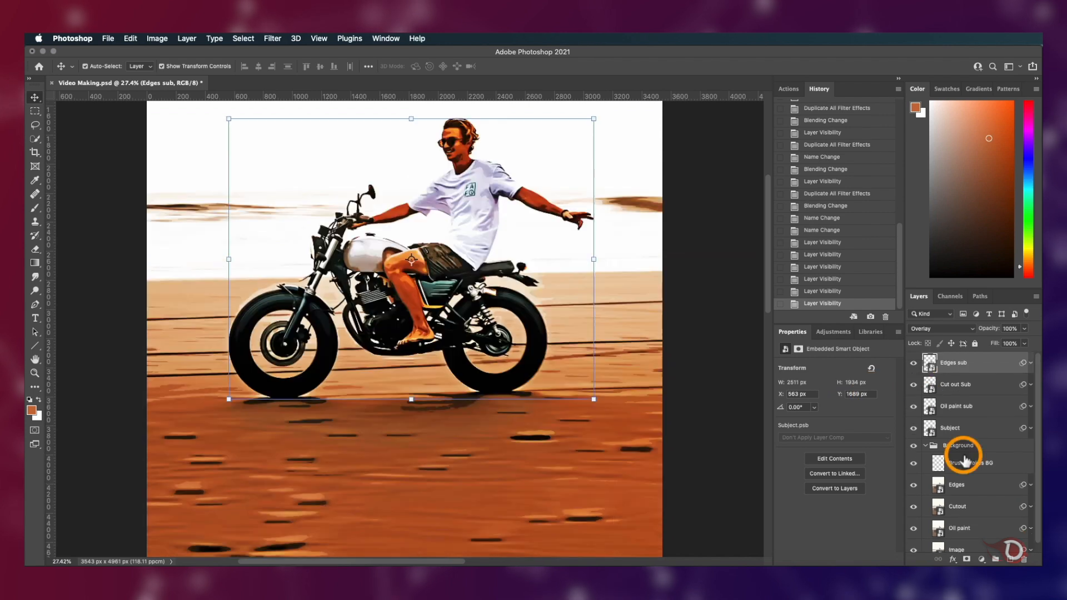
Step: Paint a highlight stroke on the fuel tank and toggle the Brush Strokes Sub layer to compare
{"action": "left_click", "coordinate": [971, 462]}
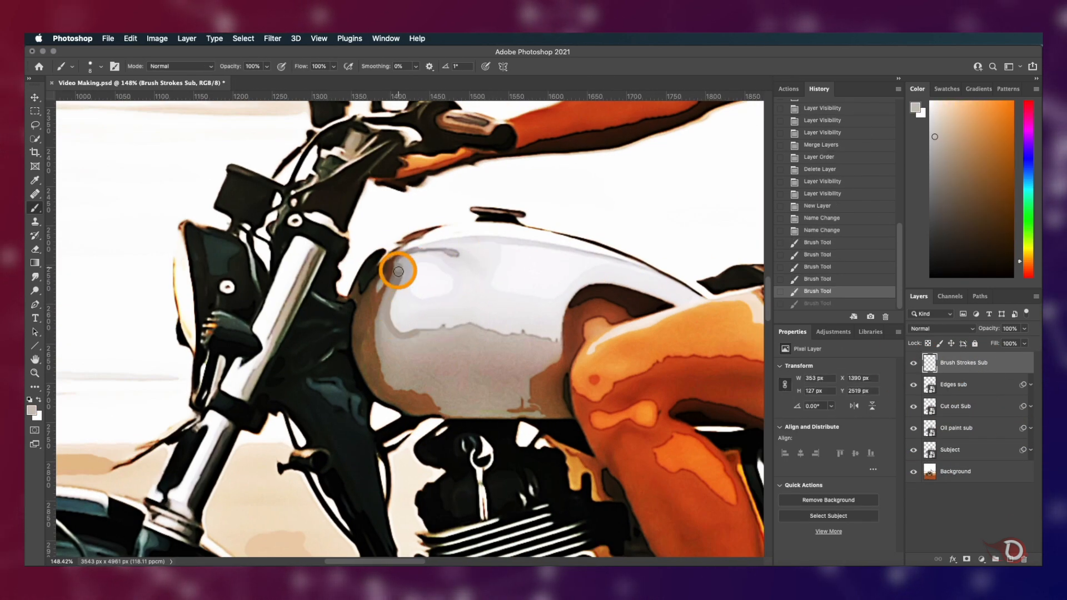
{"action": "left_click_drag", "start_coordinate": [397, 270], "coordinate": [382, 354]}
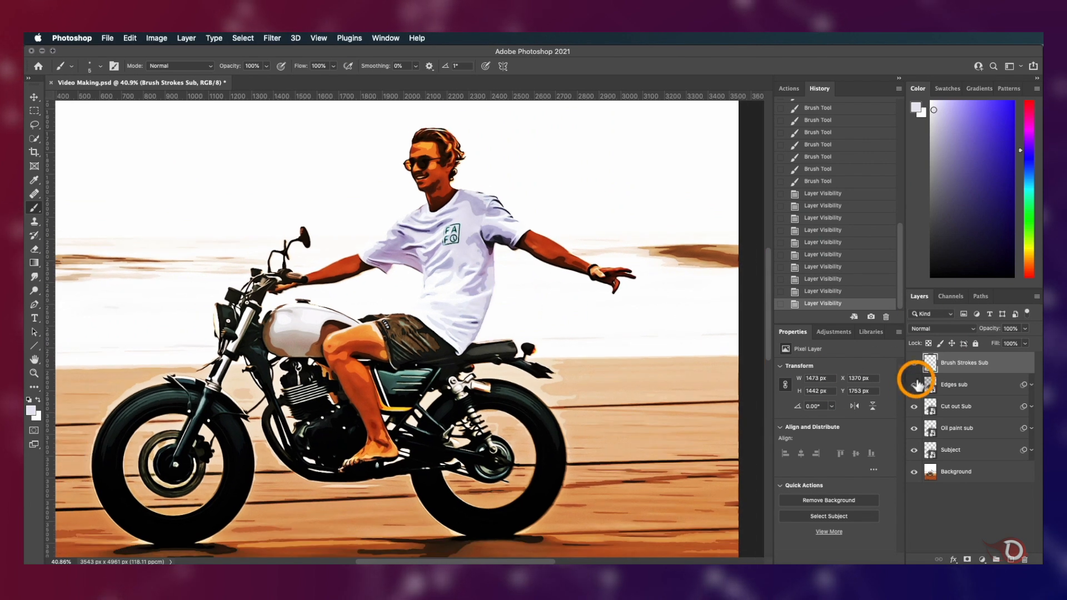
{"action": "left_click", "coordinate": [914, 362]}
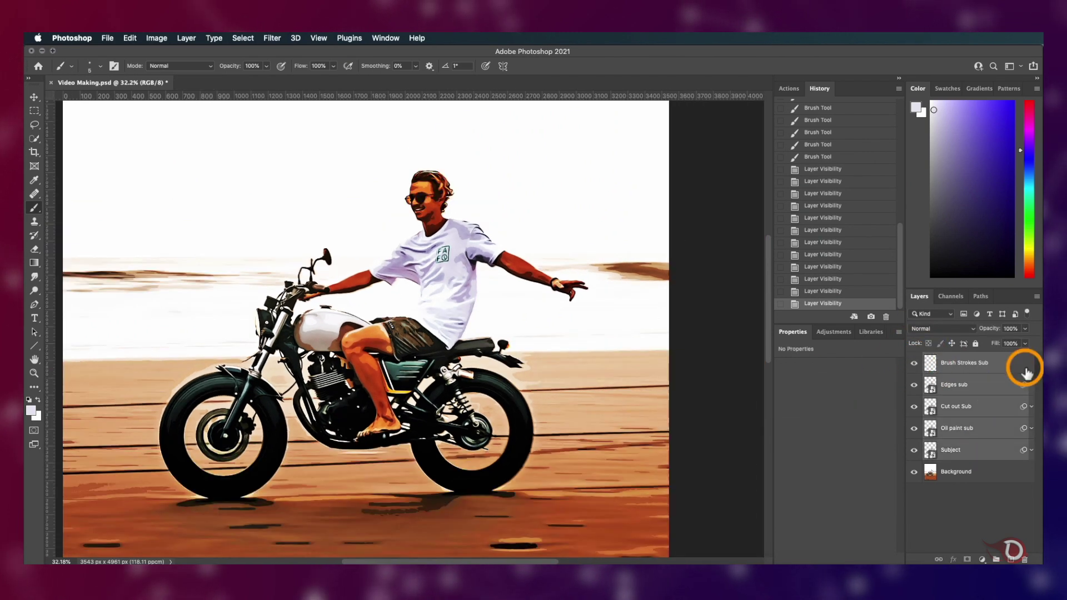
{"action": "right_click", "coordinate": [989, 363]}
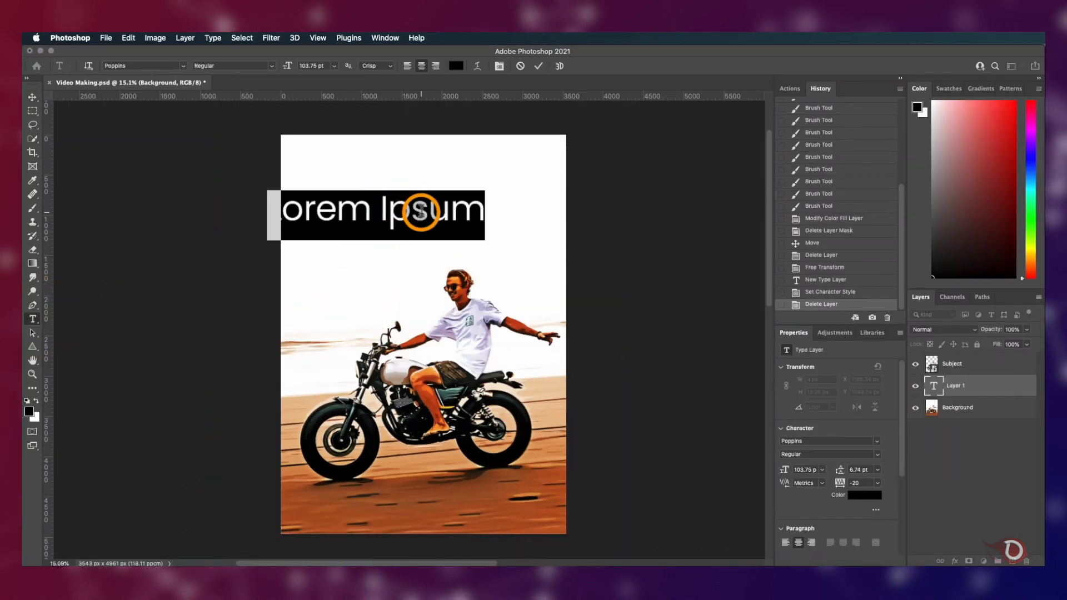
Step: Type RIDE, move it above the rider's head and scale it up
{"action": "type", "text": "RIDE"}
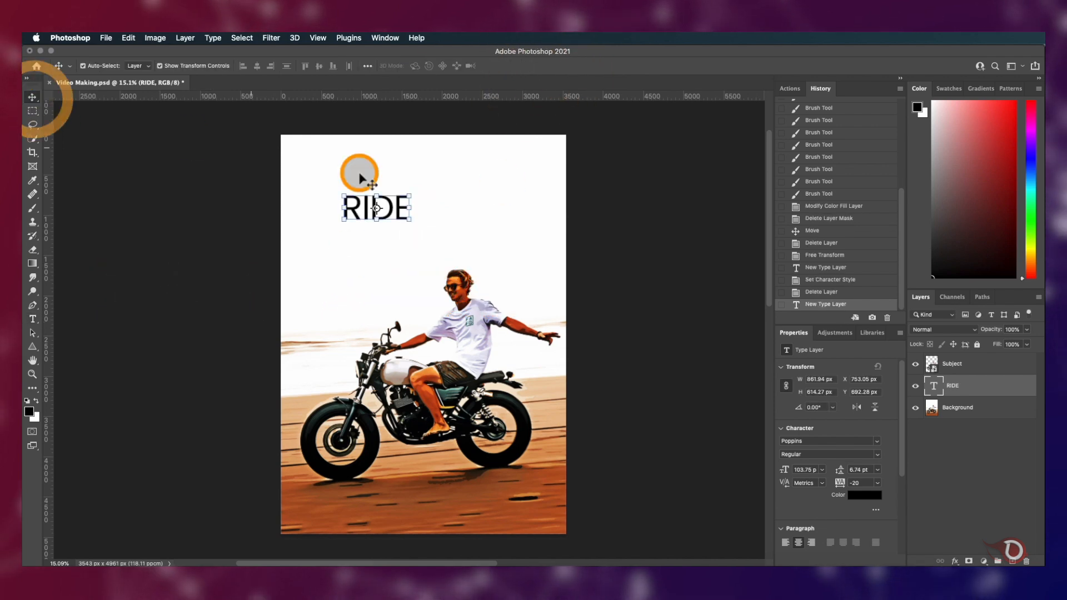
{"action": "left_click_drag", "start_coordinate": [376, 208], "coordinate": [429, 228]}
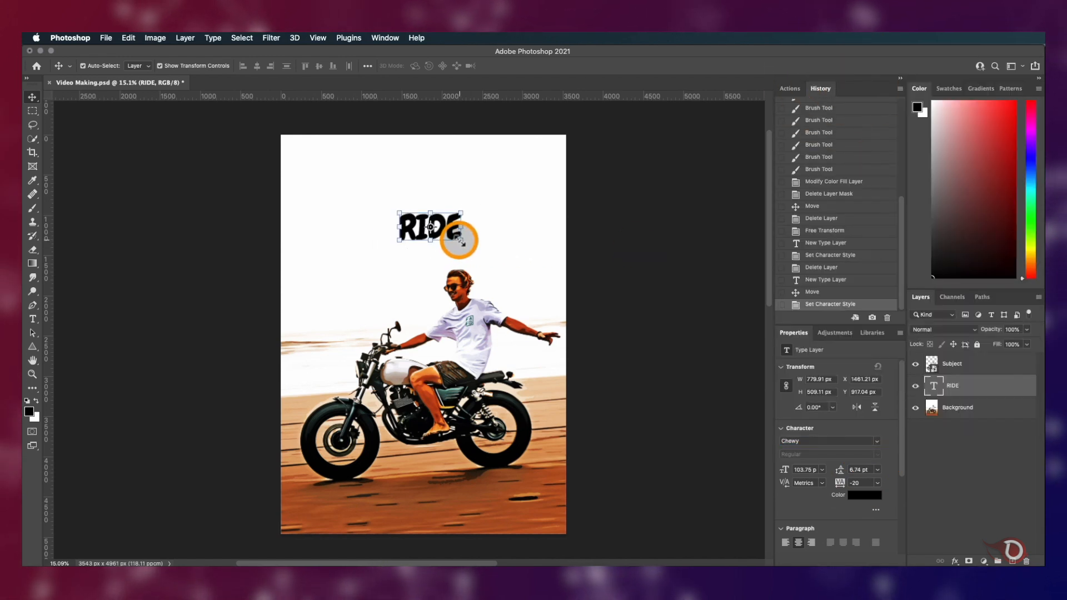
{"action": "left_click_drag", "start_coordinate": [465, 237], "coordinate": [491, 272]}
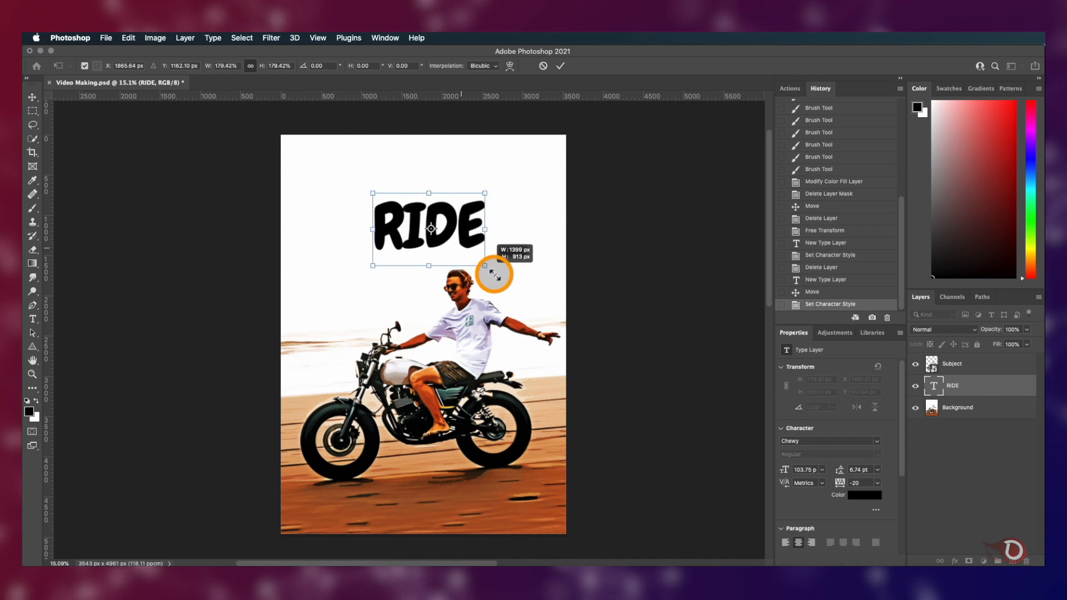
Step: Commit RIDE's enlargement, apply a Stroke outline, and colour the letters white
{"action": "left_click", "coordinate": [560, 65]}
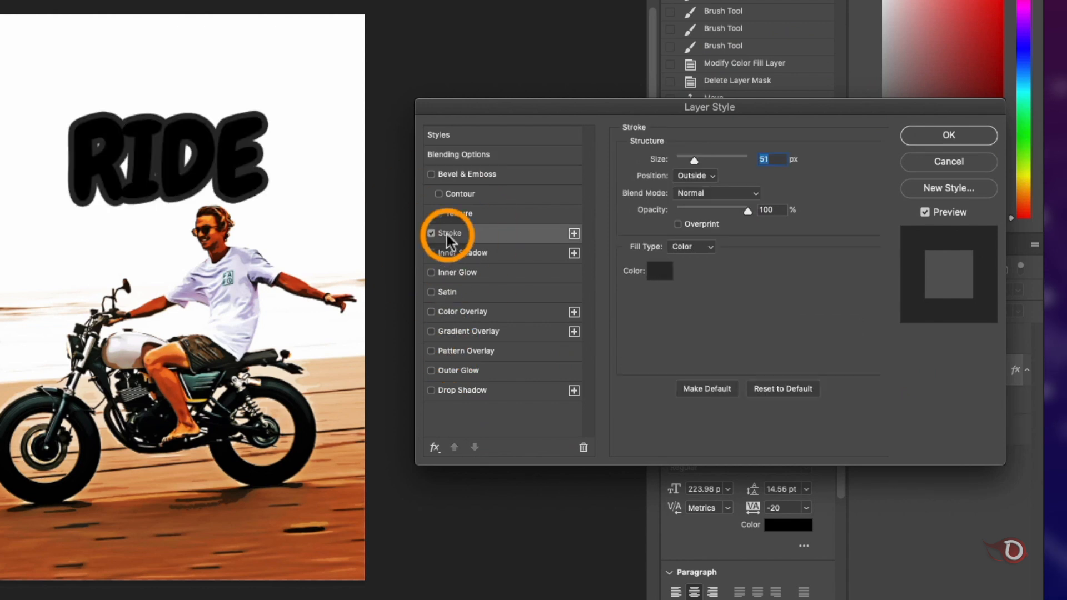
{"action": "mouse_move", "coordinate": [623, 183]}
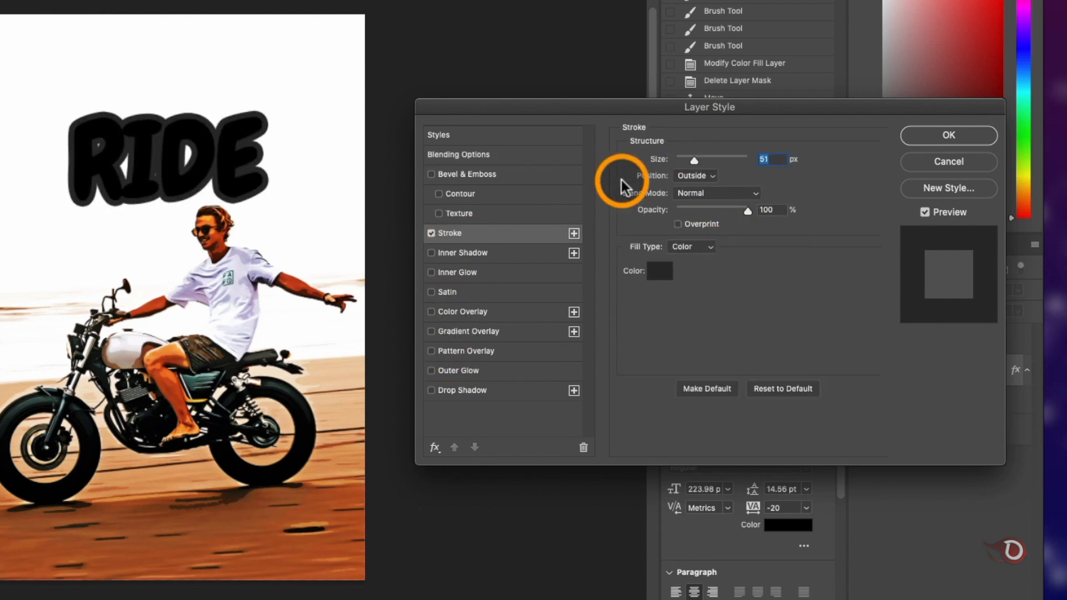
{"action": "left_click", "coordinate": [948, 135]}
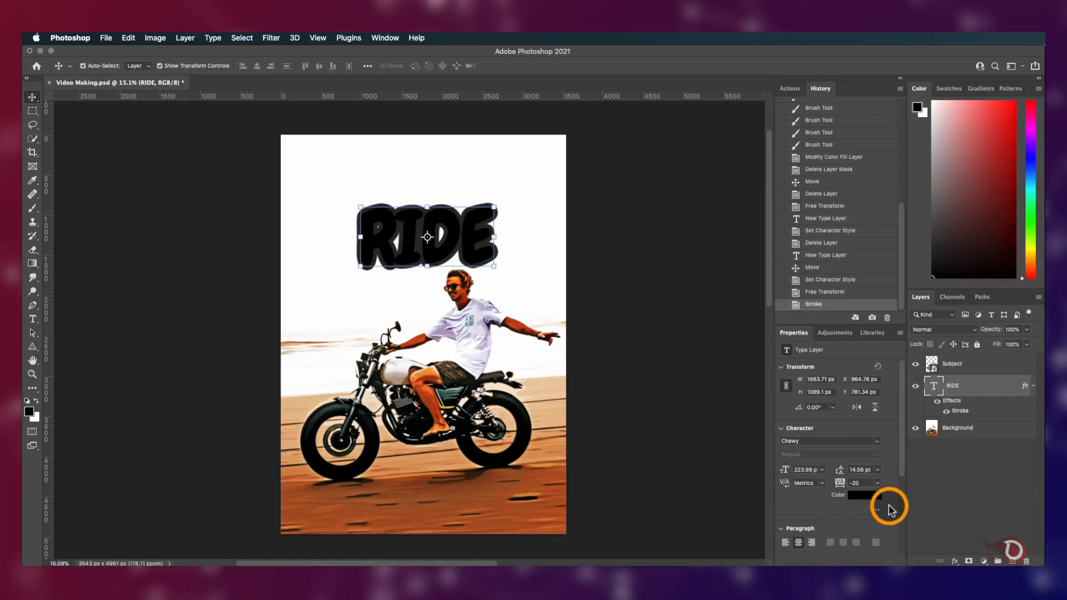
{"action": "left_click", "coordinate": [864, 494]}
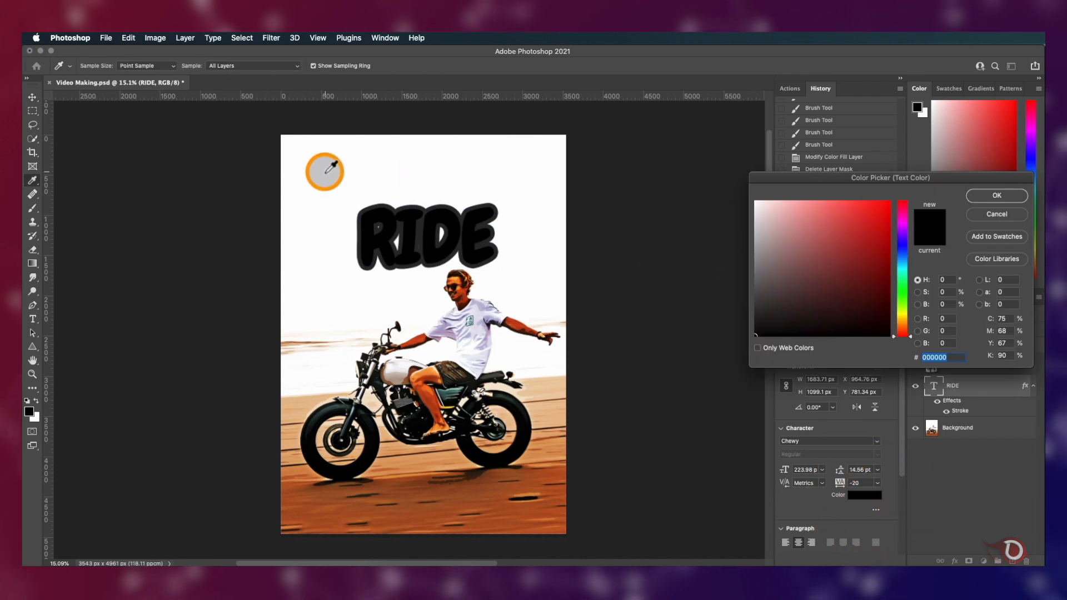
{"action": "left_click", "coordinate": [996, 195]}
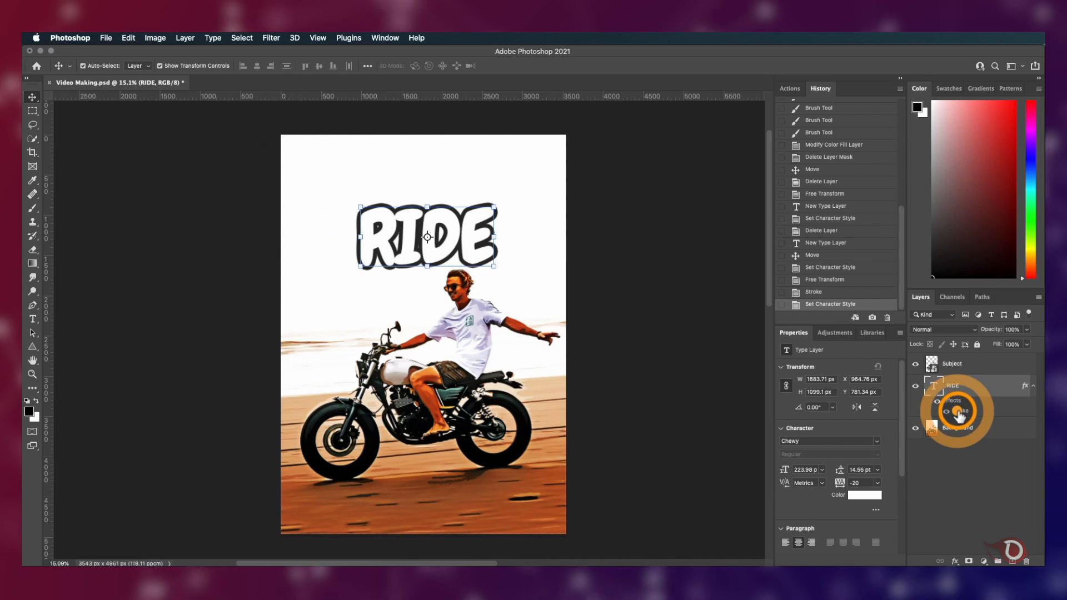
Step: Raise the RIDE stroke size to 65 px and colour it with the sampled tyre black
{"action": "double_click", "coordinate": [955, 412]}
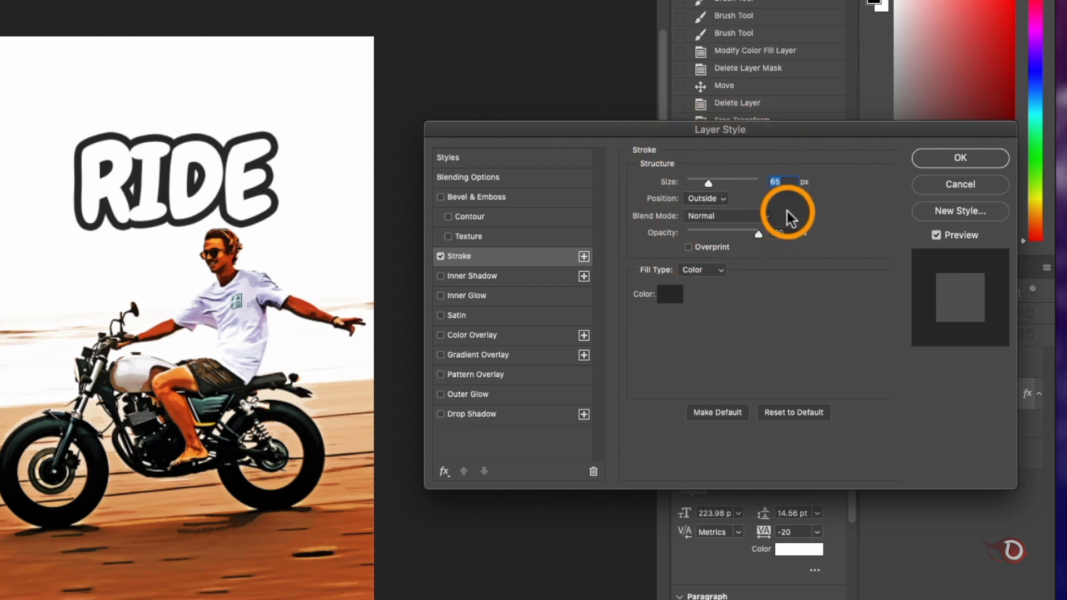
{"action": "left_click", "coordinate": [669, 294]}
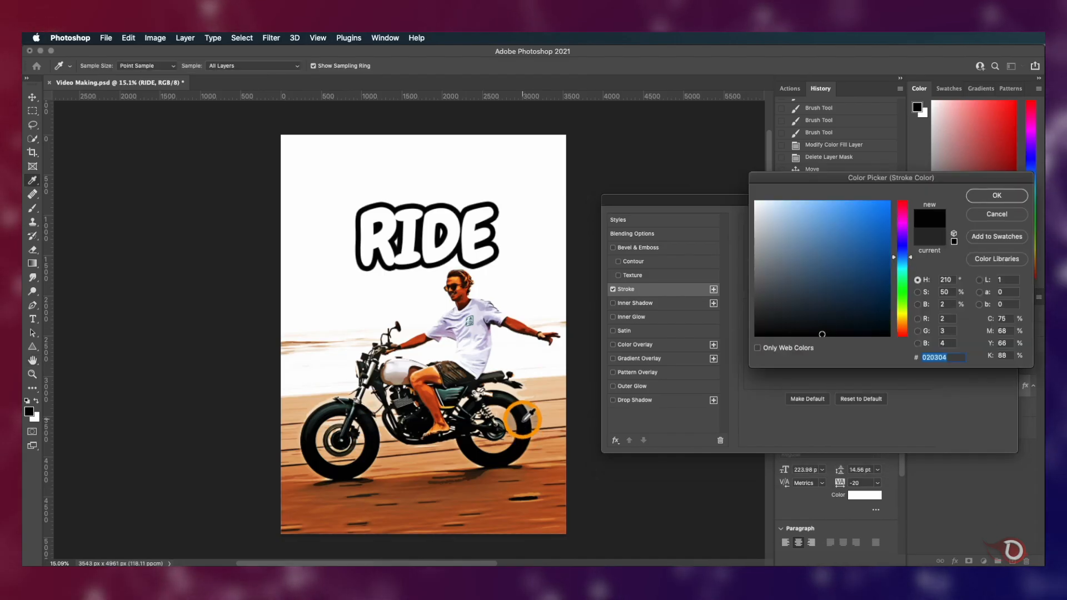
{"action": "left_click", "coordinate": [996, 196]}
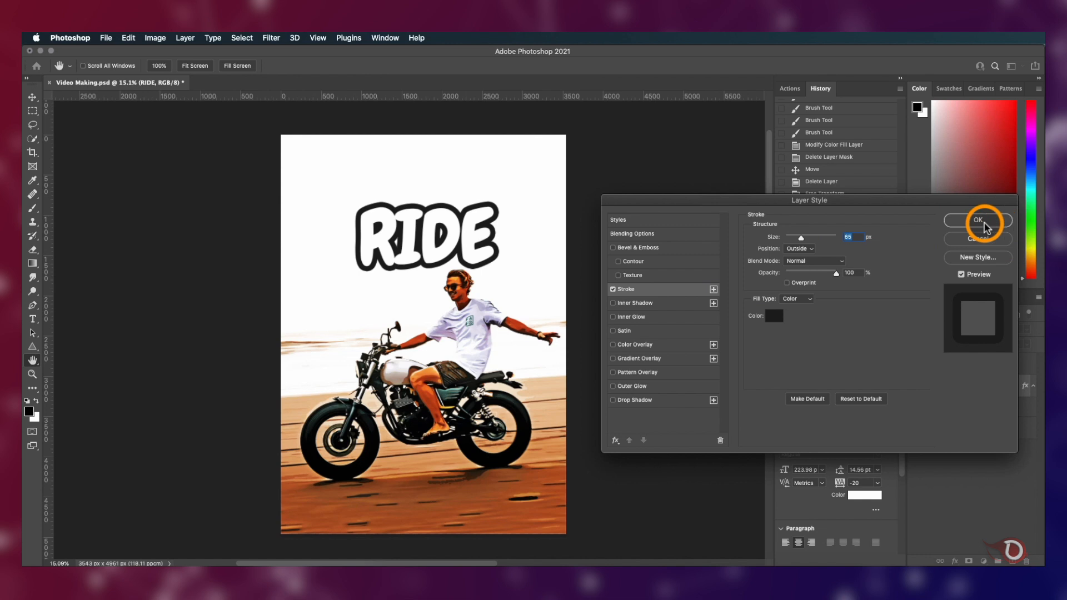
{"action": "left_click", "coordinate": [978, 220]}
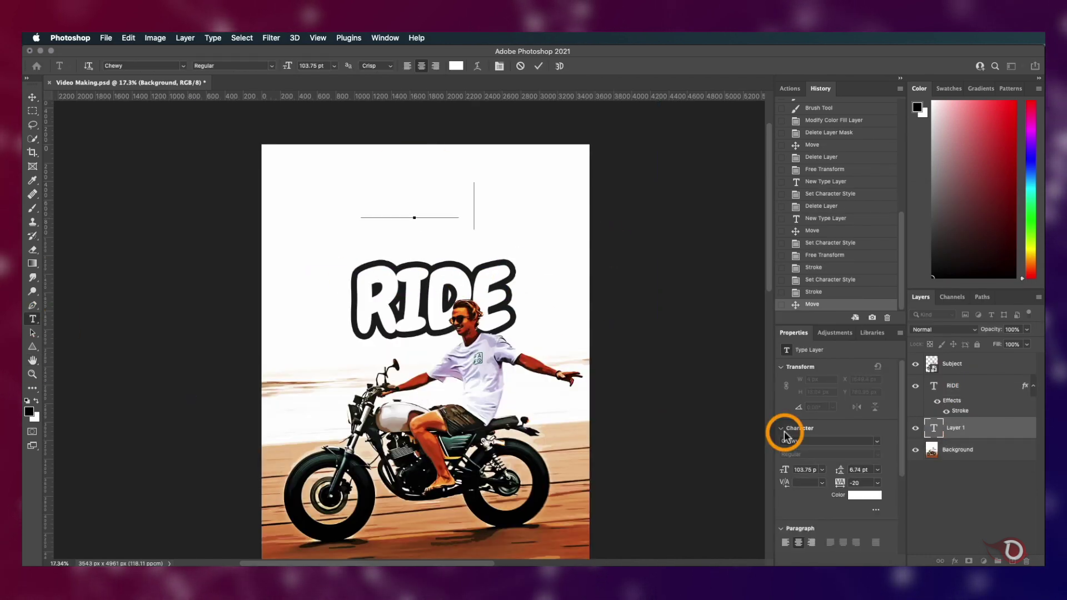
Step: Type the caption 'Its not the' above the RIDE title
{"action": "type", "text": "Its not the"}
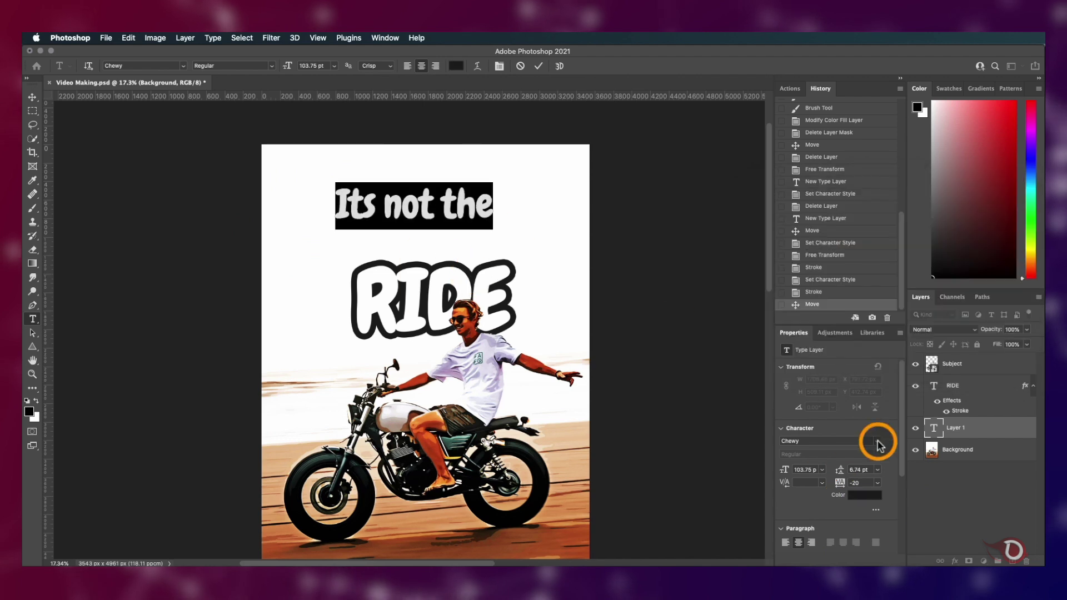